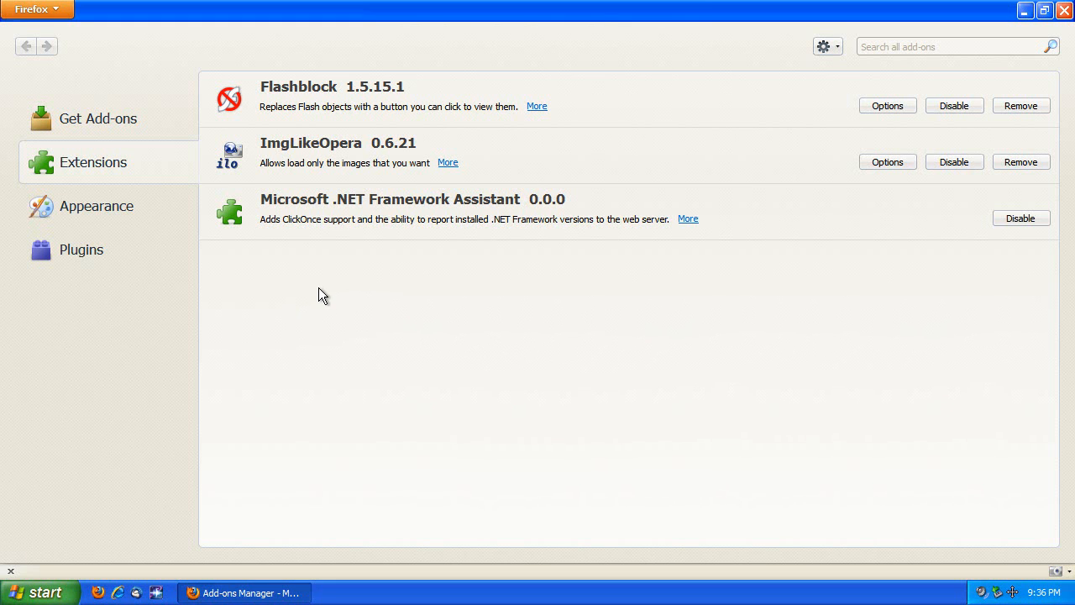
pyautogui.moveTo(396, 341)
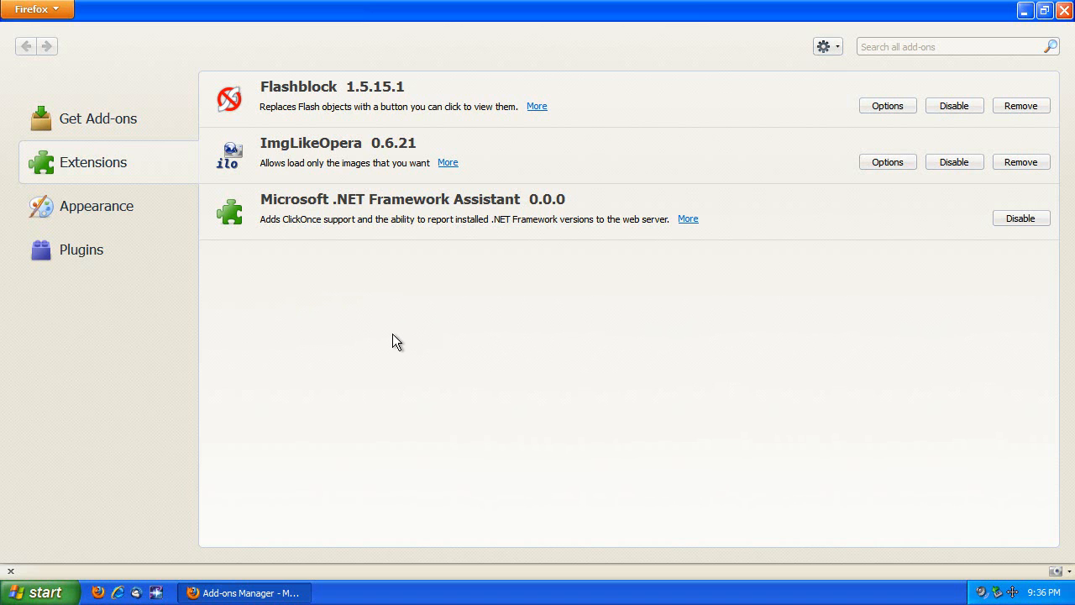
pyautogui.moveTo(440, 333)
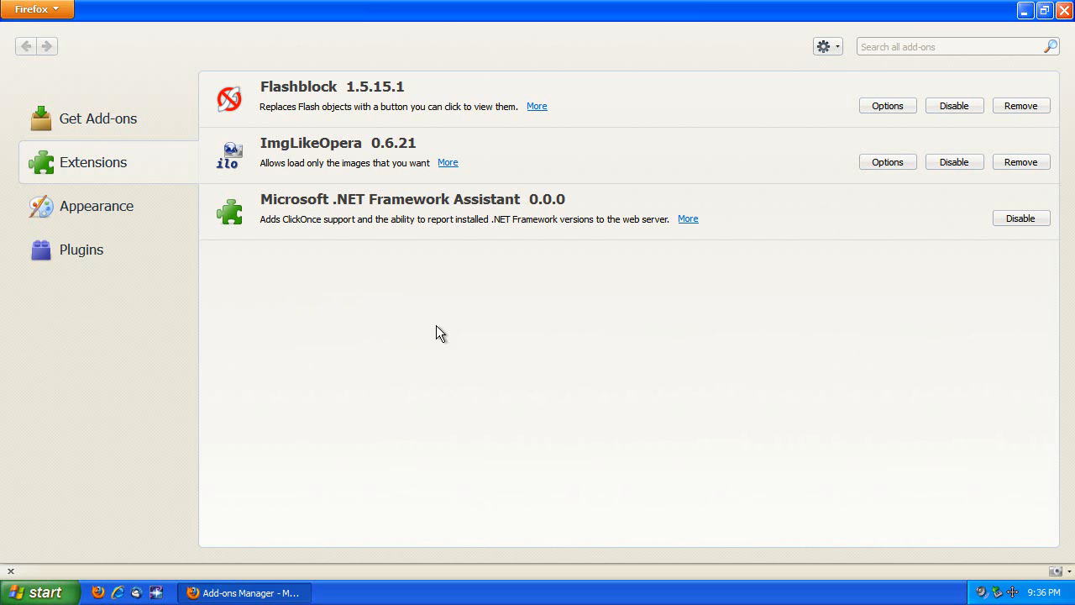
pyautogui.moveTo(448, 329)
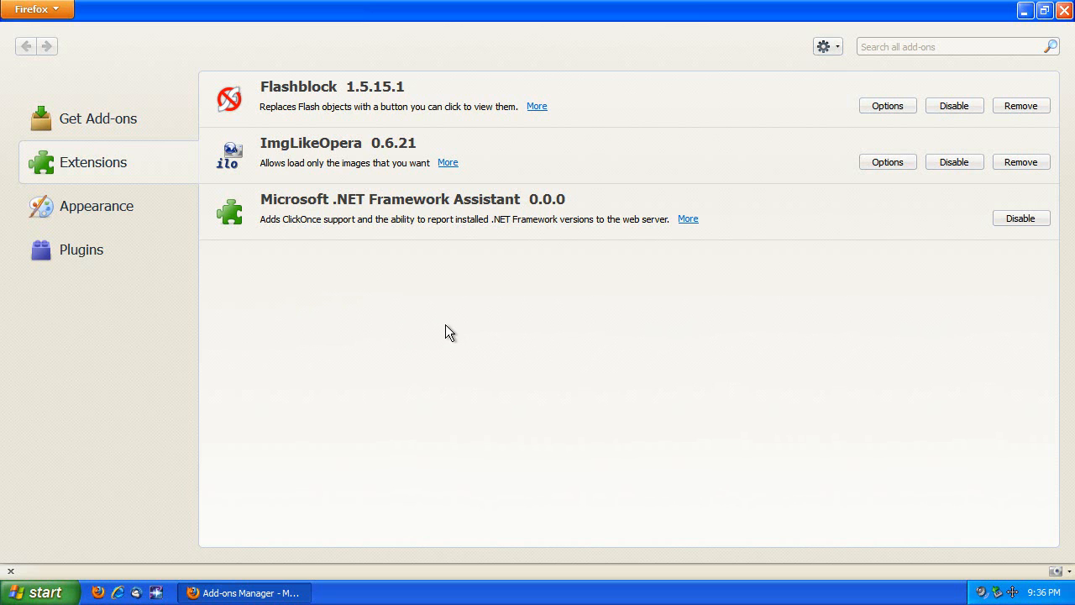
pyautogui.moveTo(465, 323)
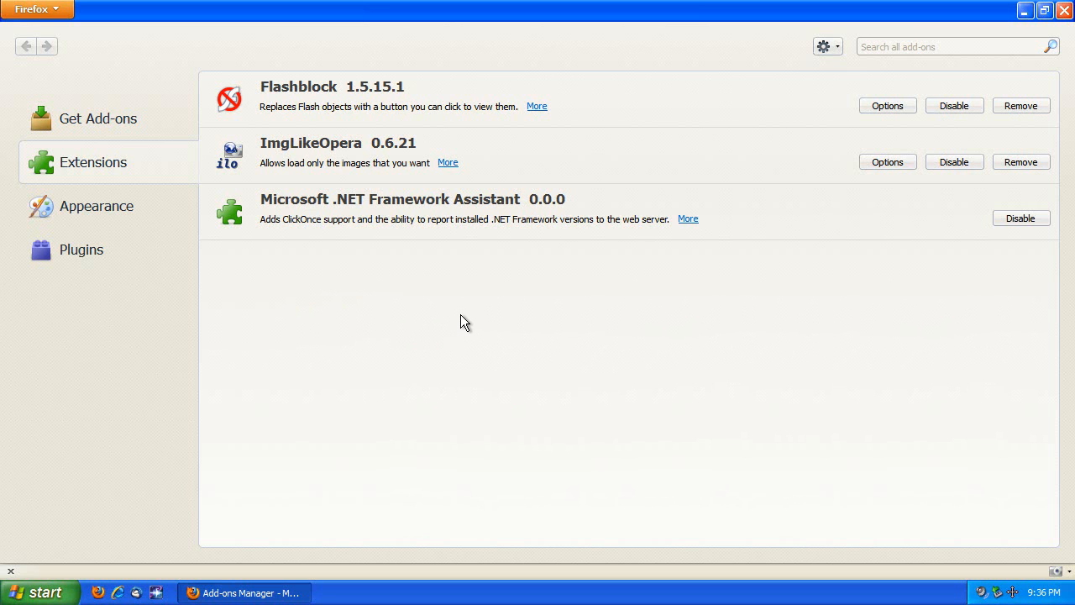
pyautogui.moveTo(421, 306)
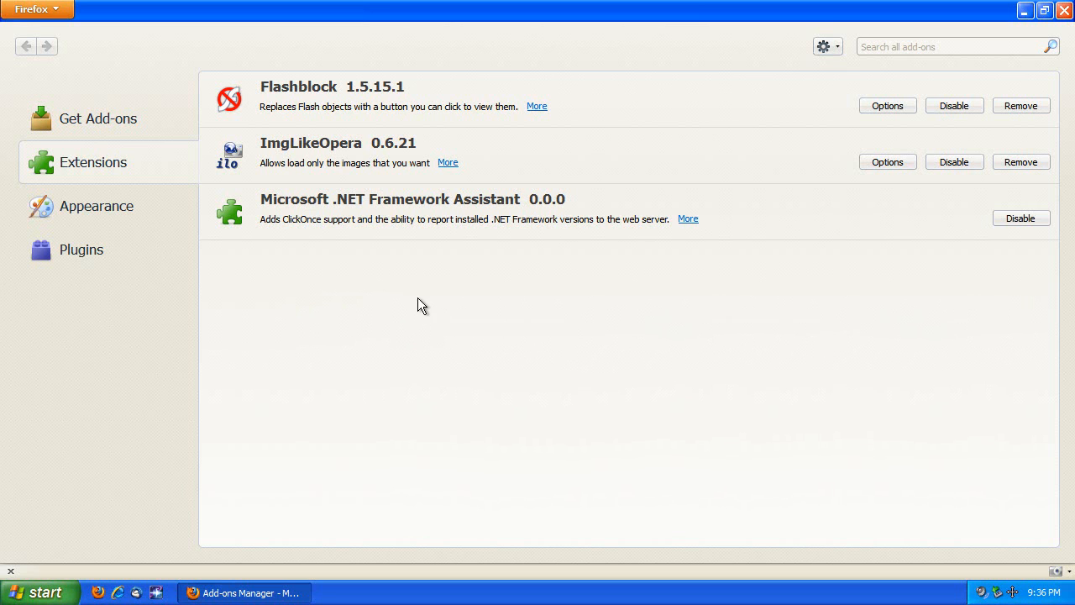
pyautogui.moveTo(379, 304)
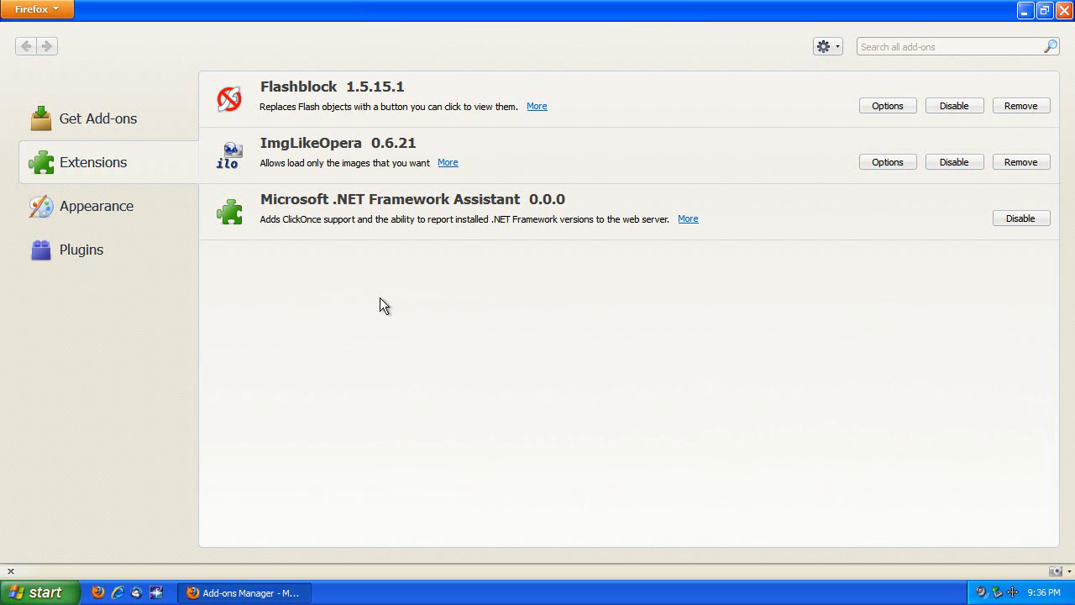
pyautogui.moveTo(327, 175)
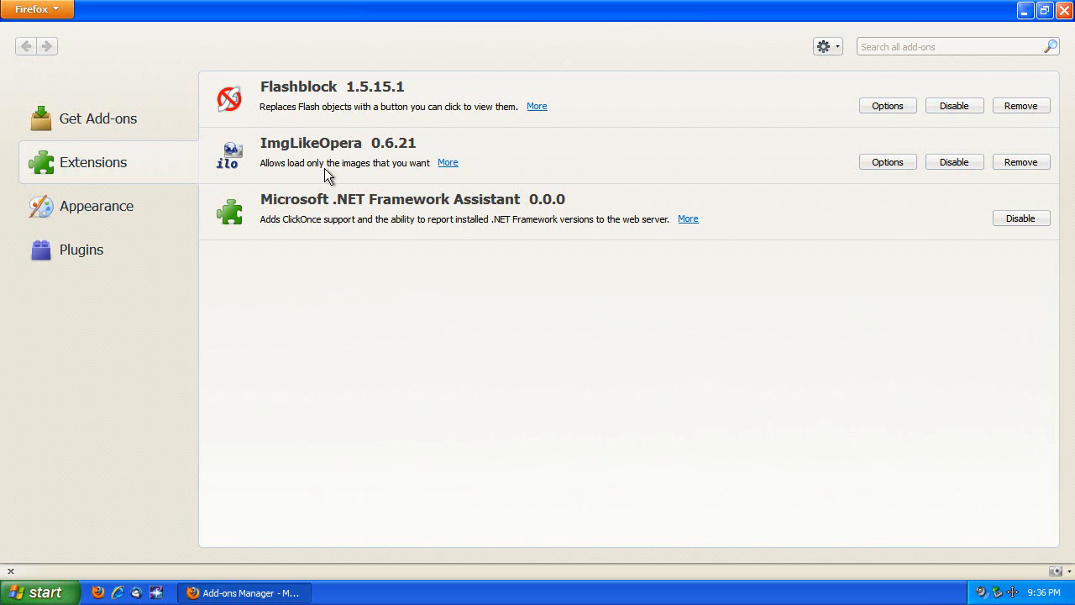
pyautogui.moveTo(379, 377)
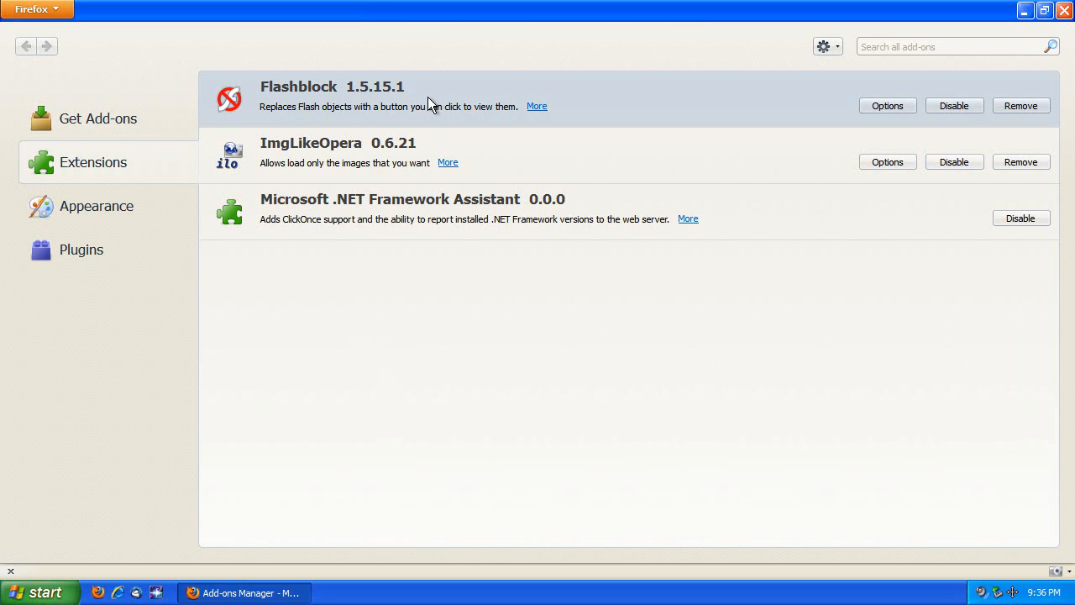
pyautogui.moveTo(430, 105)
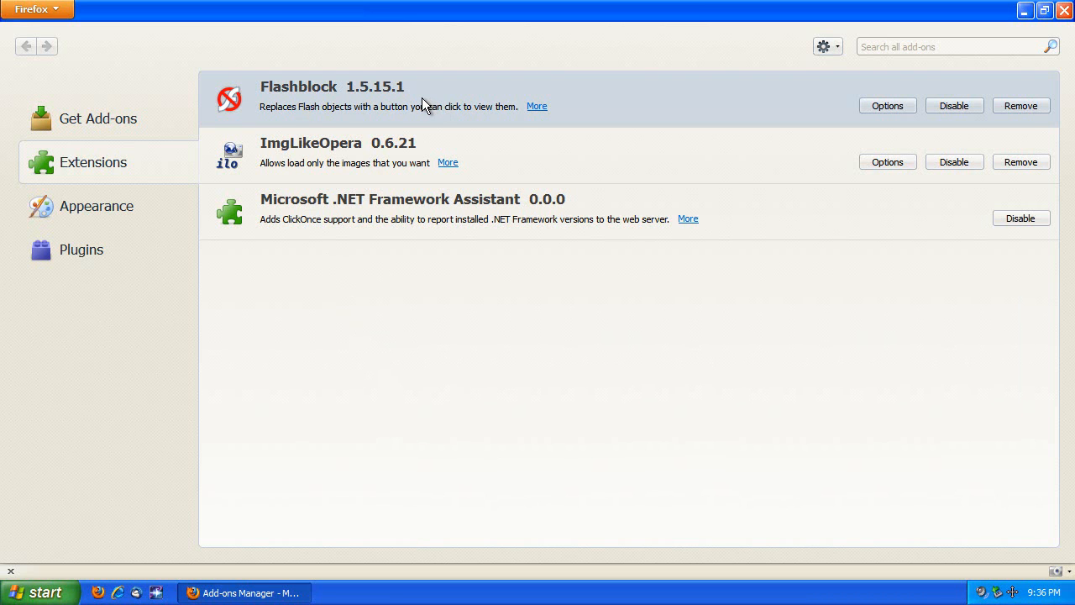
pyautogui.moveTo(399, 91)
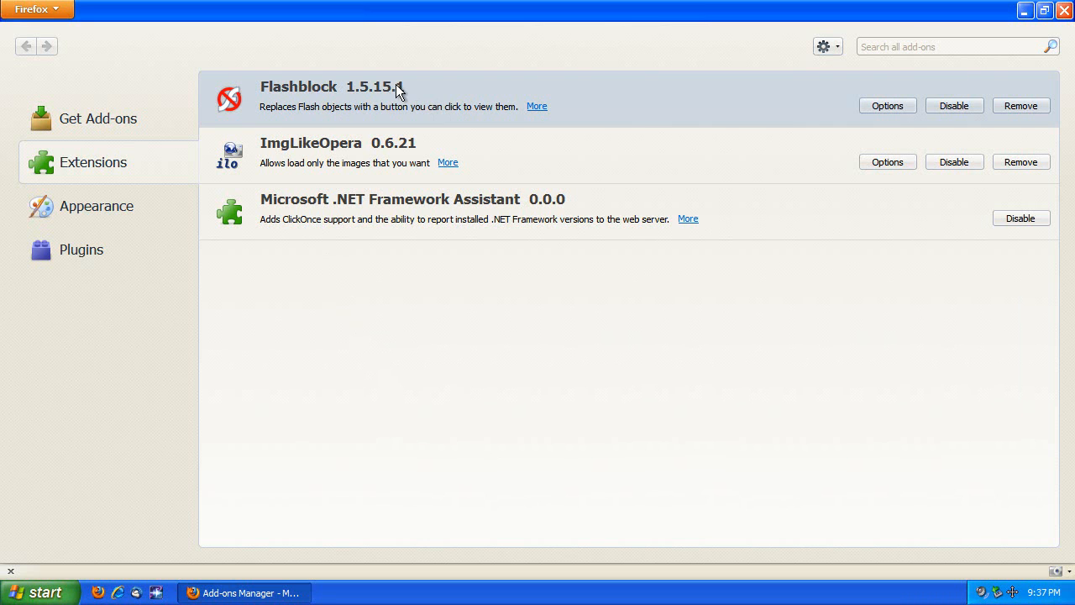
pyautogui.moveTo(524, 161)
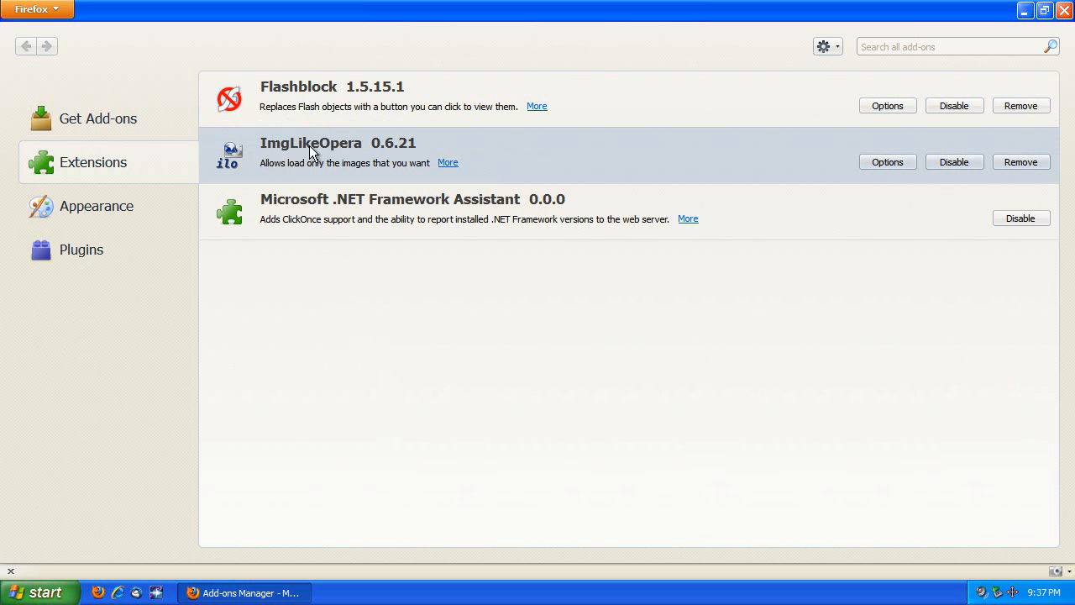
pyautogui.moveTo(497, 145)
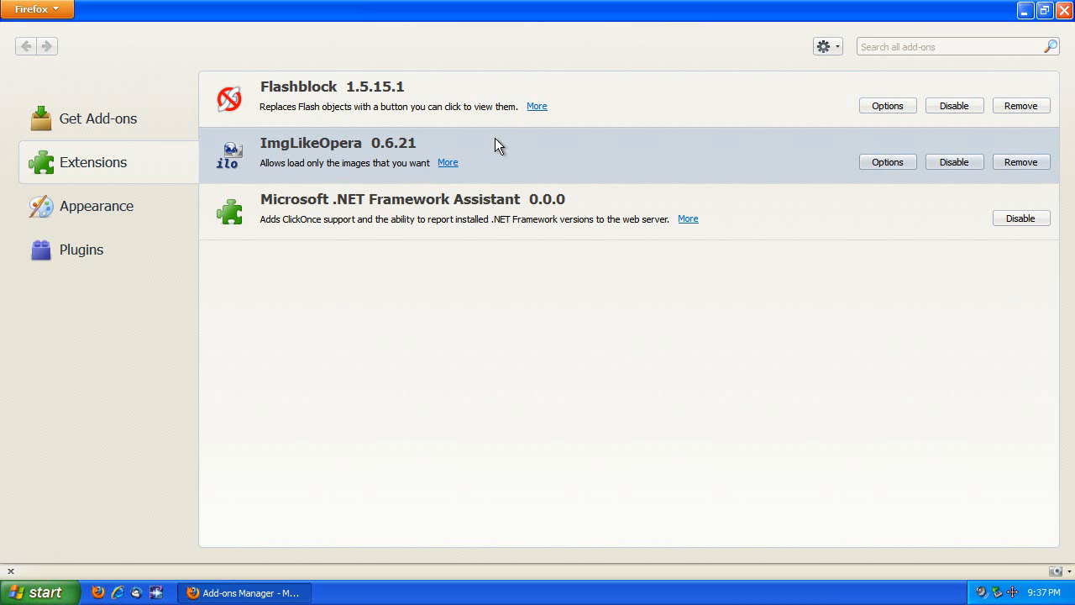
pyautogui.moveTo(300, 154)
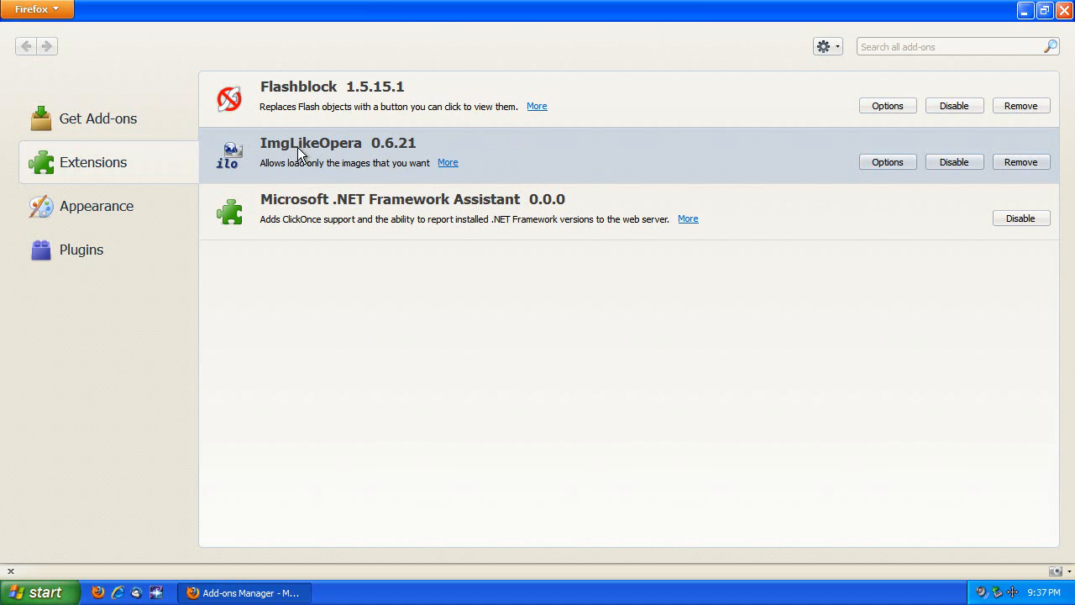
pyautogui.moveTo(410, 151)
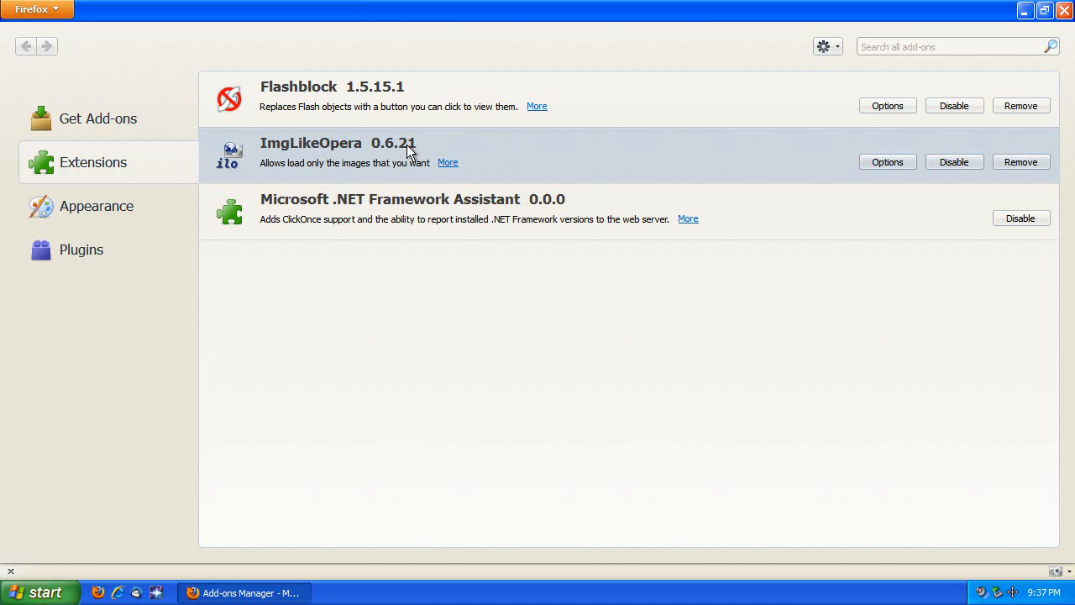
pyautogui.moveTo(749, 73)
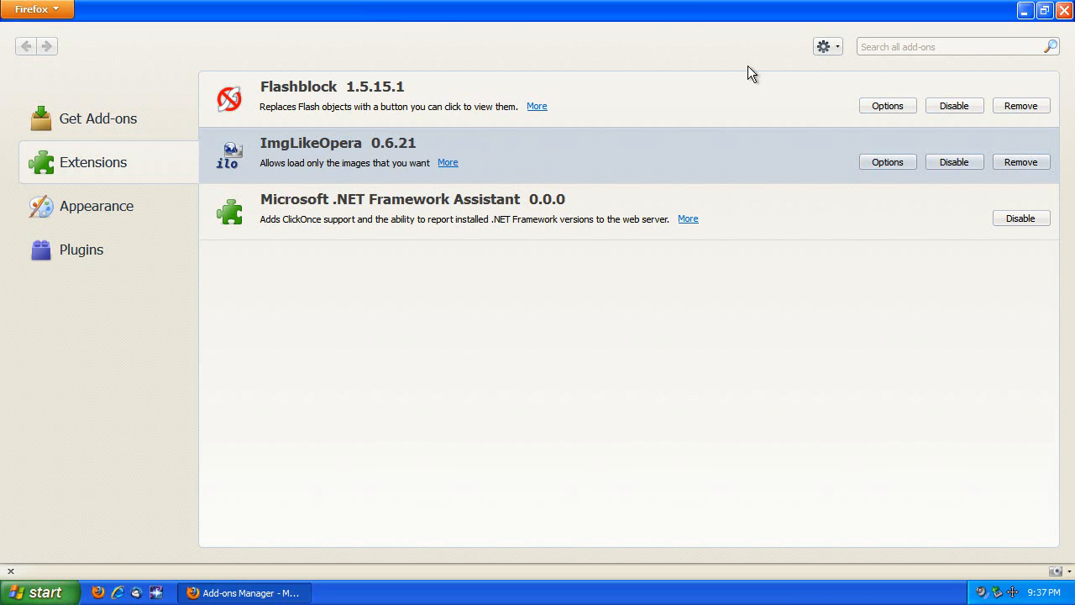
pyautogui.moveTo(595, 134)
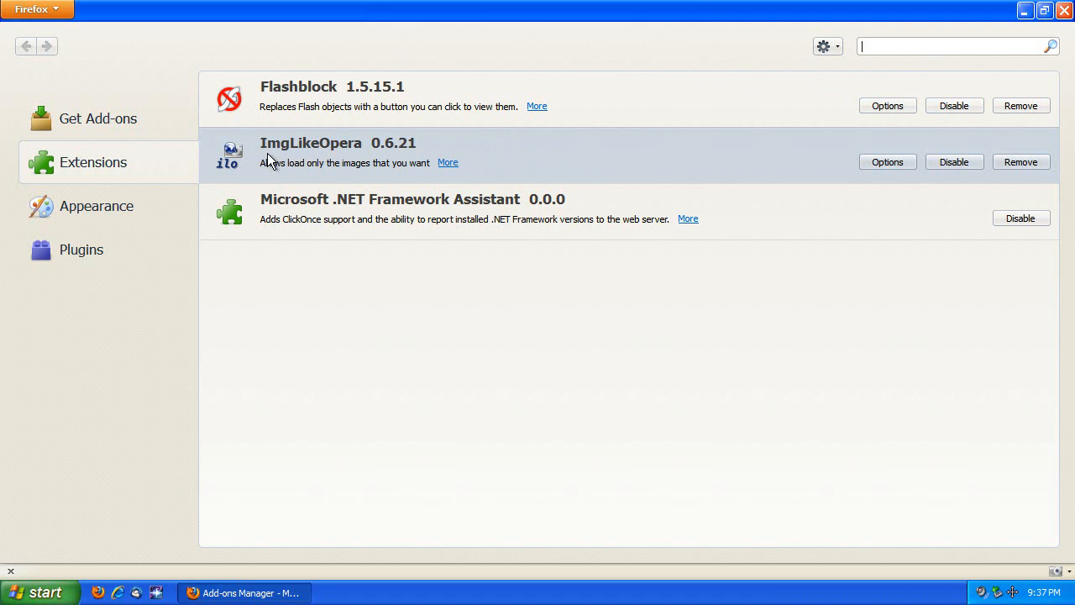
pyautogui.moveTo(306, 155)
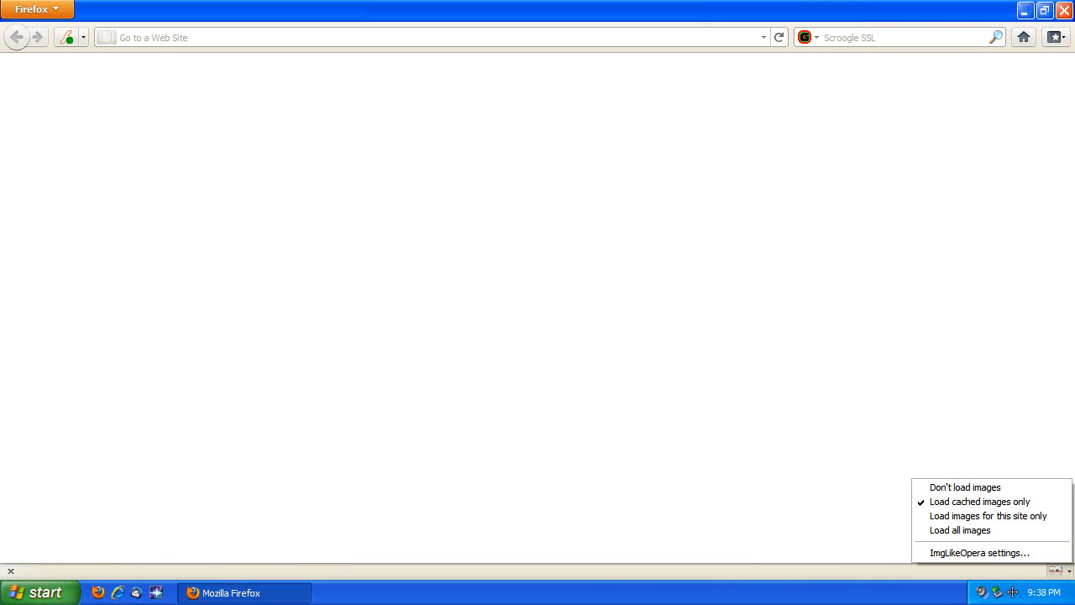
pyautogui.moveTo(978, 551)
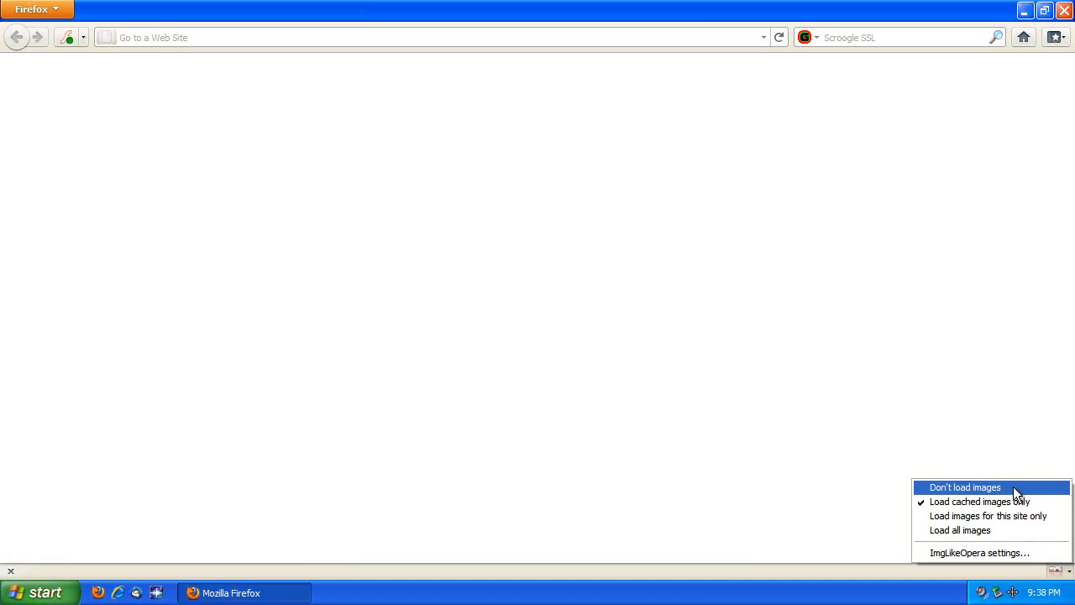
pyautogui.moveTo(1008, 500)
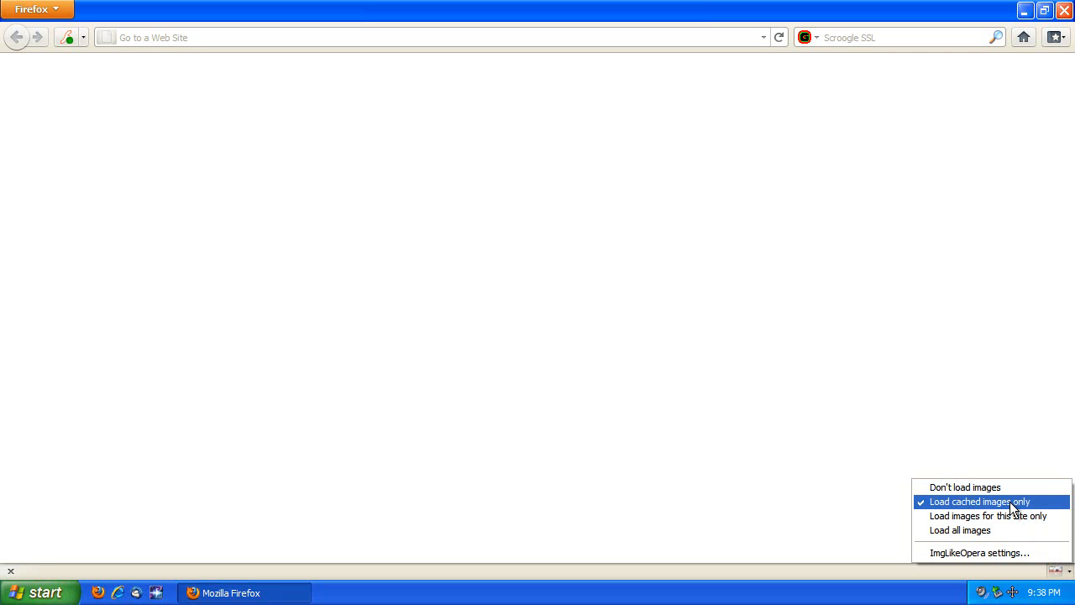
pyautogui.moveTo(987, 516)
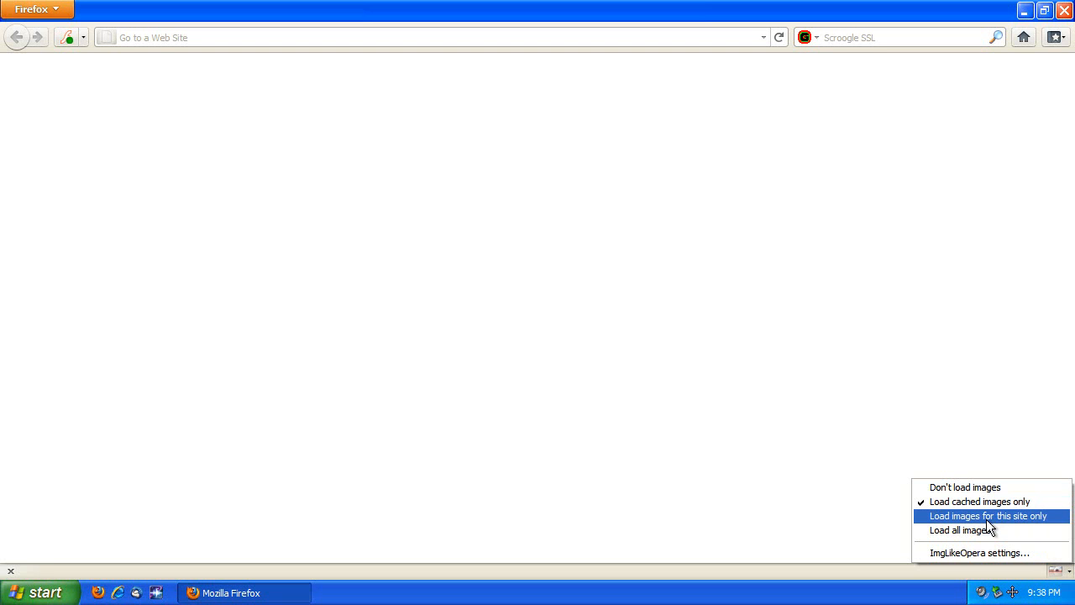
pyautogui.moveTo(984, 530)
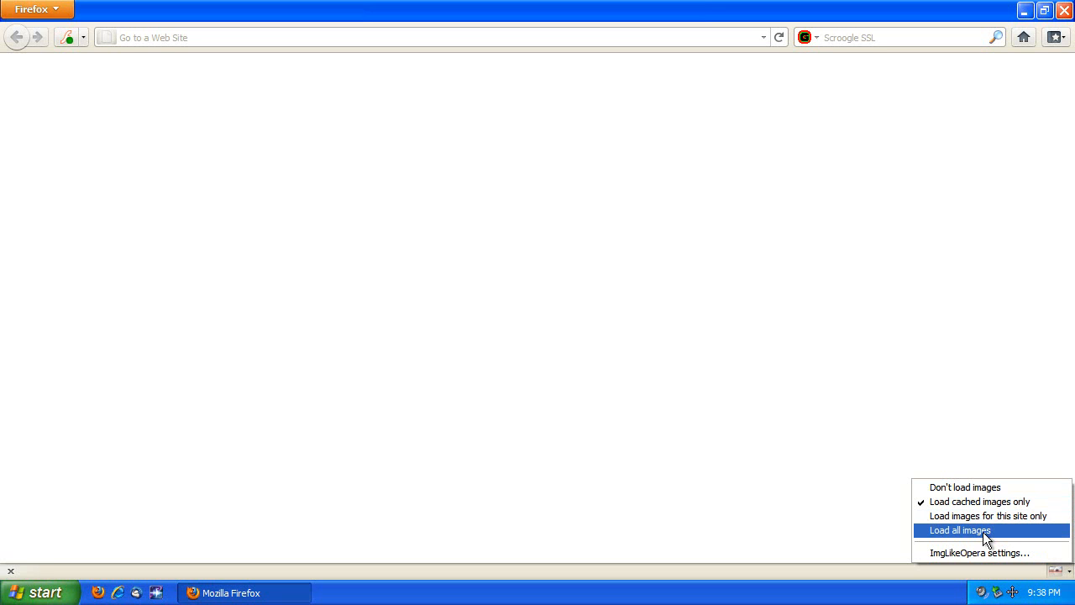
pyautogui.moveTo(949, 537)
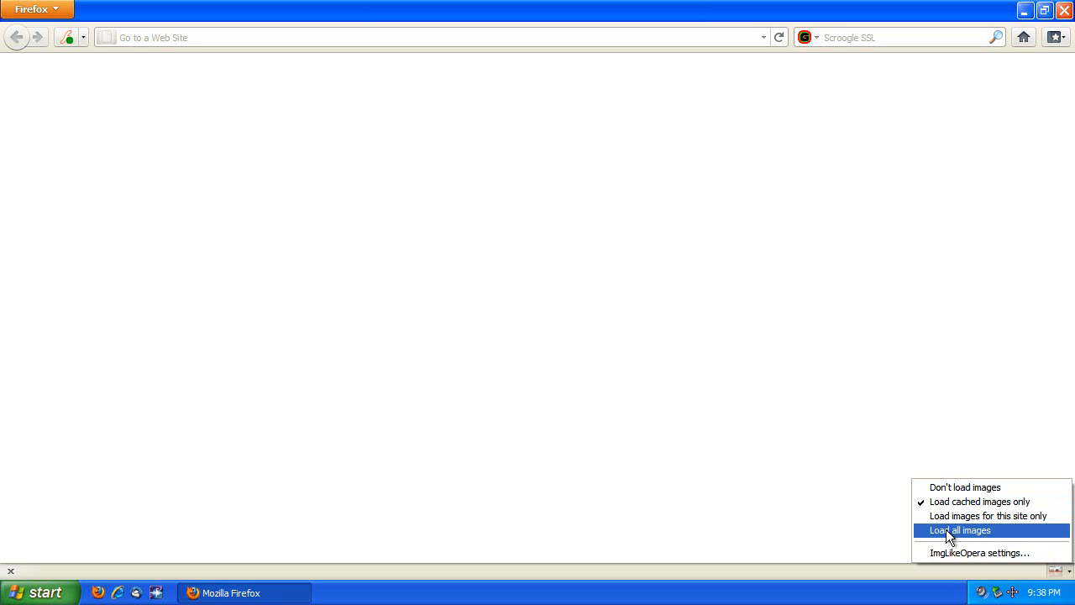
pyautogui.moveTo(964, 487)
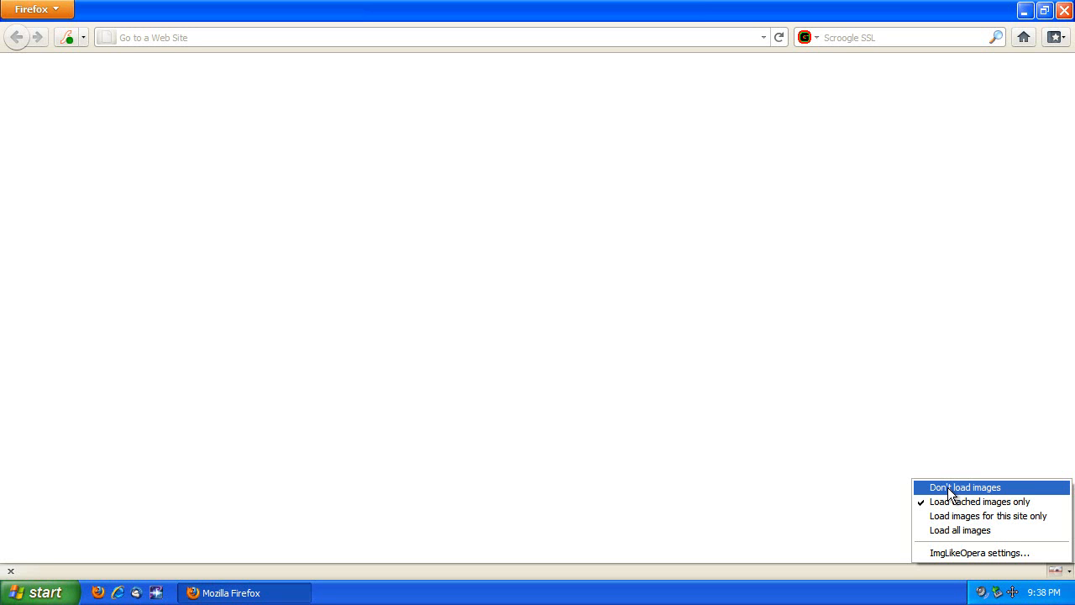
# Step: Open a blank Compose Mail form from the New button in Yahoo Mail
pyautogui.click(964, 487)
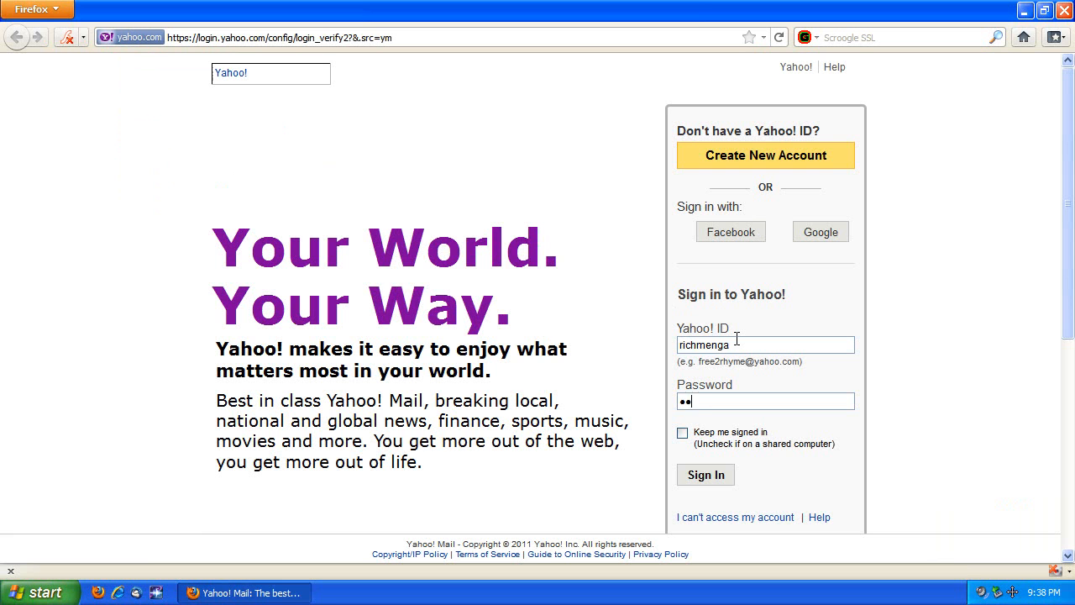
pyautogui.click(705, 474)
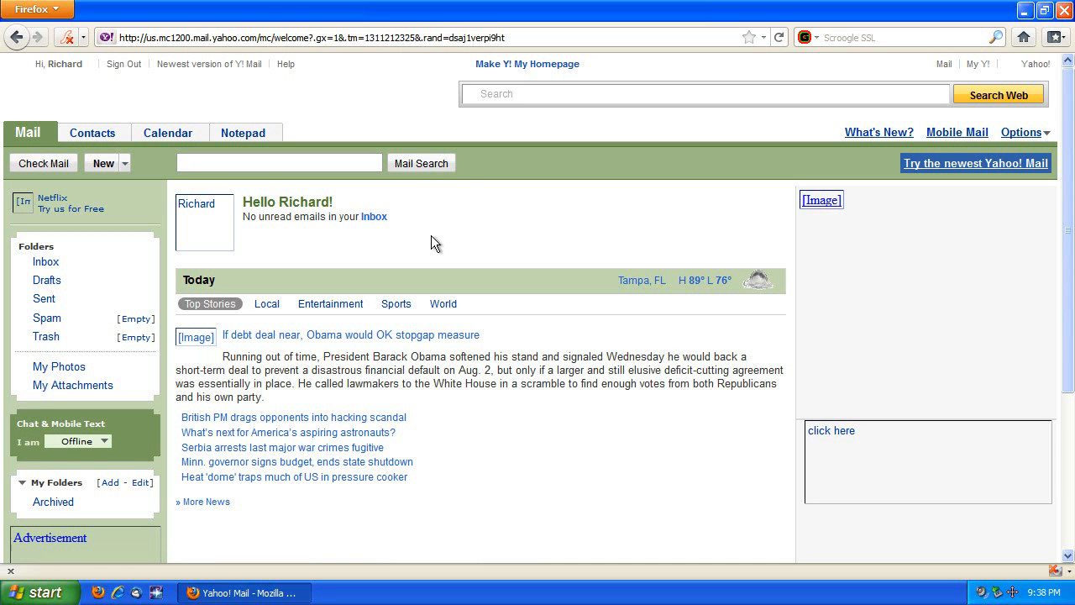
pyautogui.moveTo(440, 240)
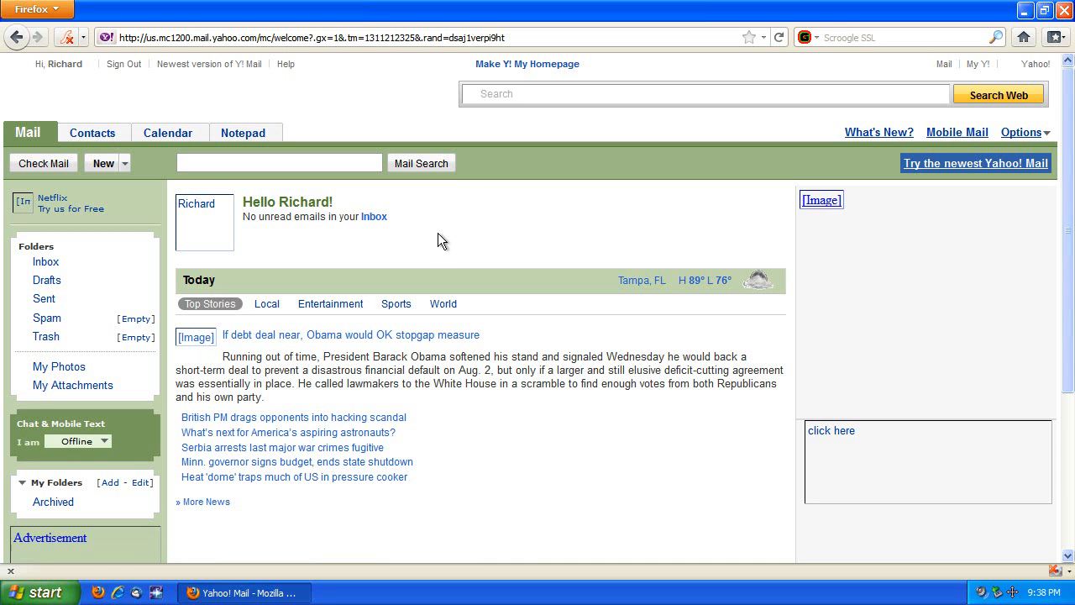
pyautogui.moveTo(814, 209)
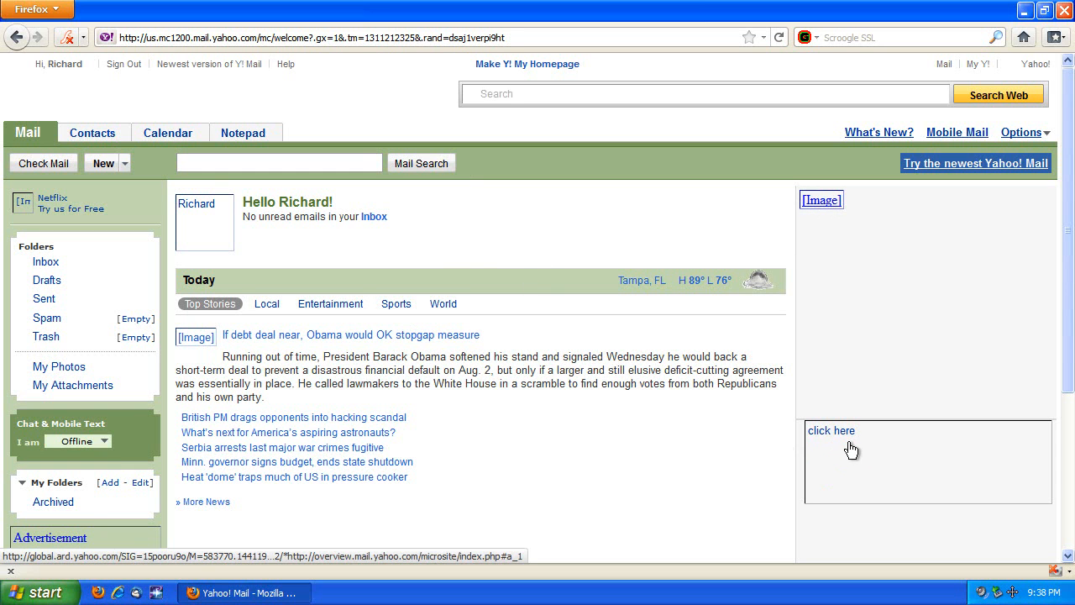
pyautogui.moveTo(71, 236)
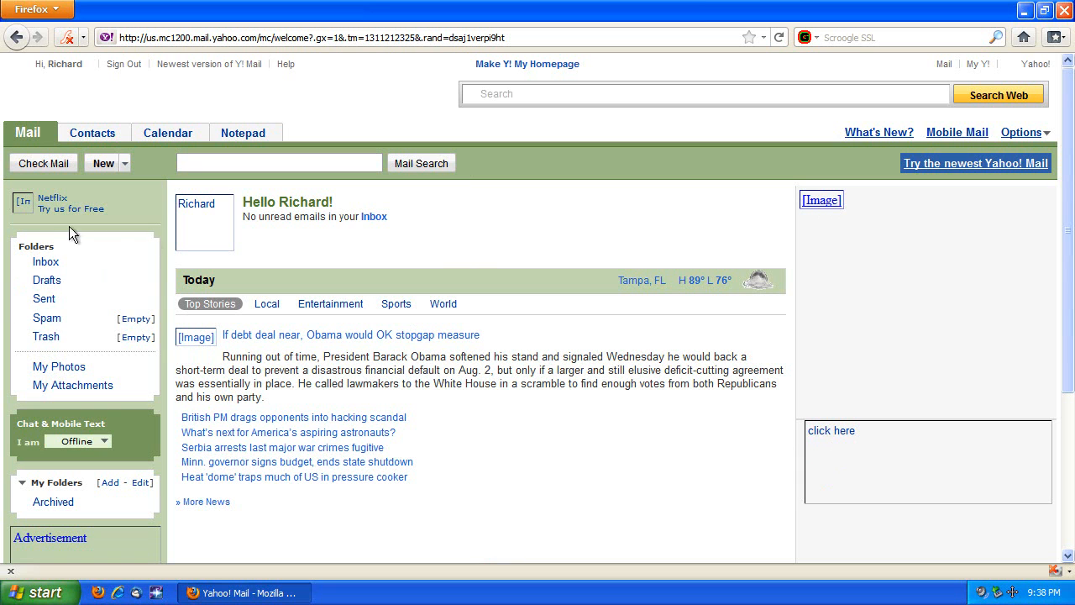
pyautogui.moveTo(161, 245)
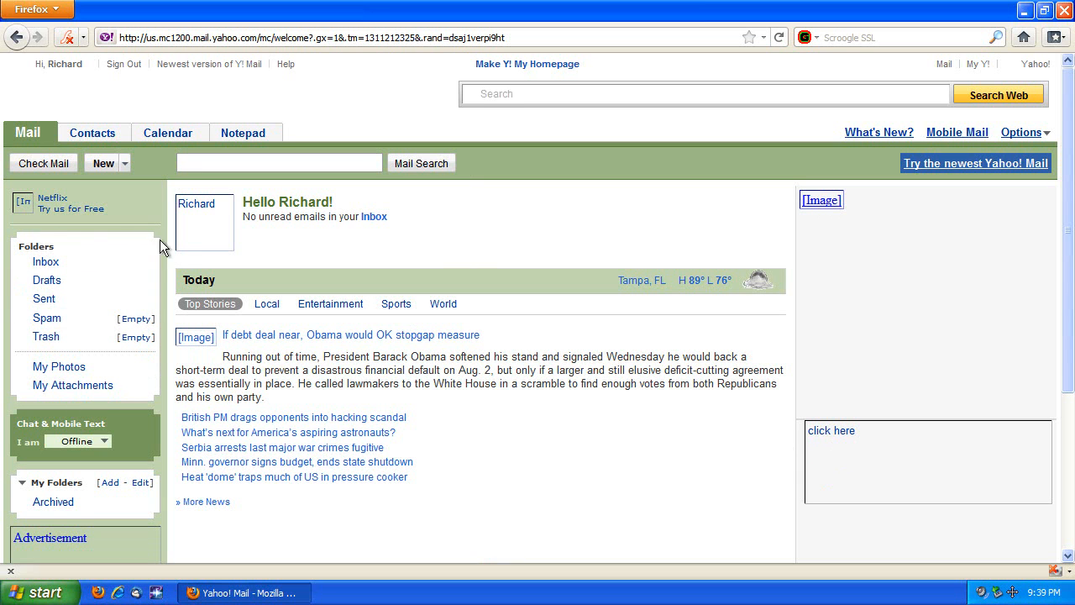
pyautogui.moveTo(153, 403)
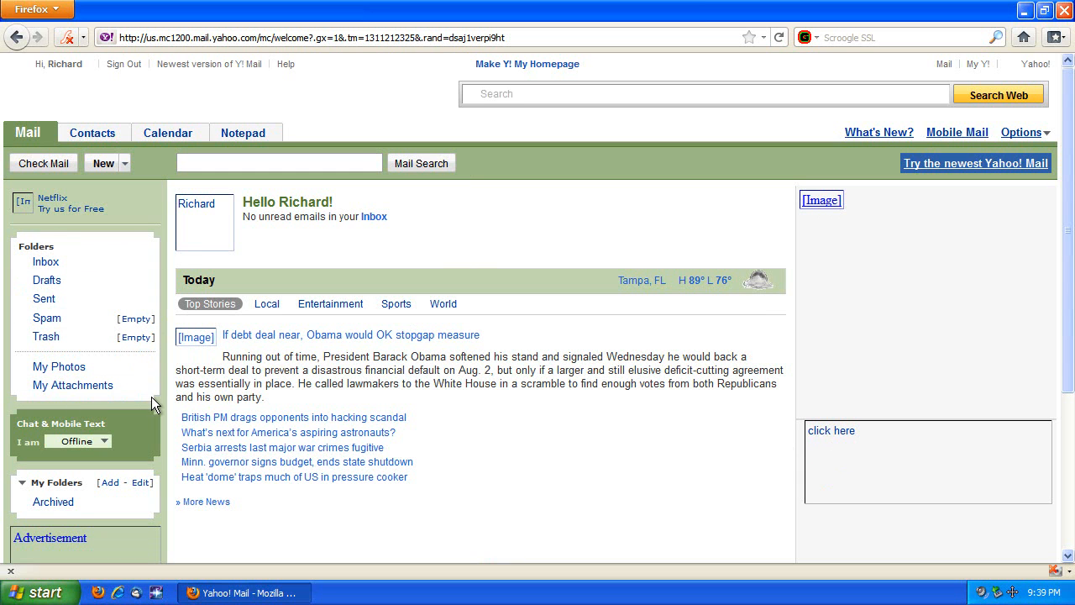
pyautogui.moveTo(183, 454)
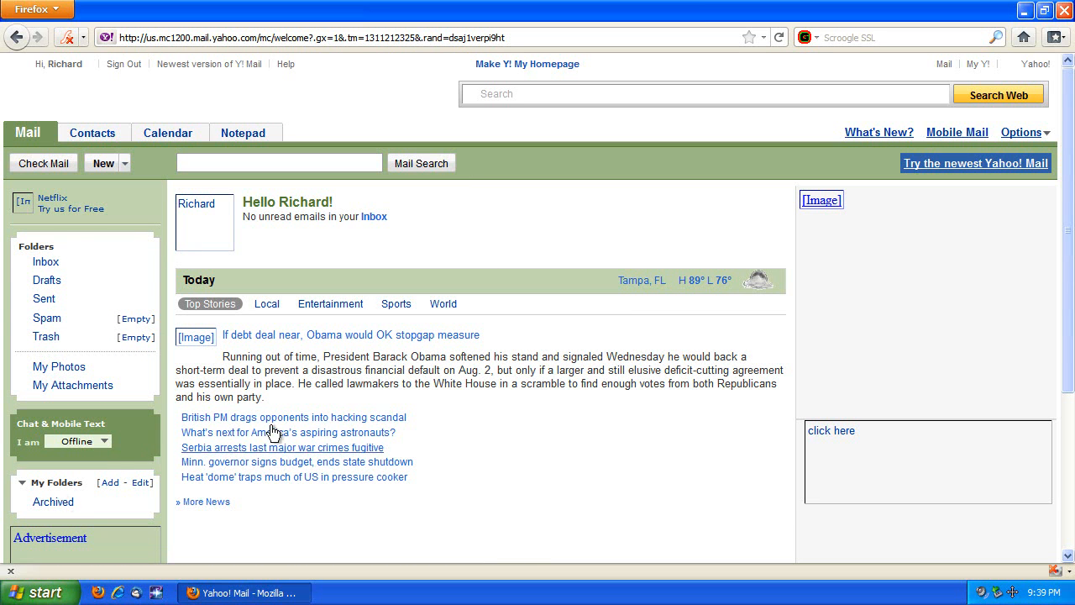
pyautogui.moveTo(303, 260)
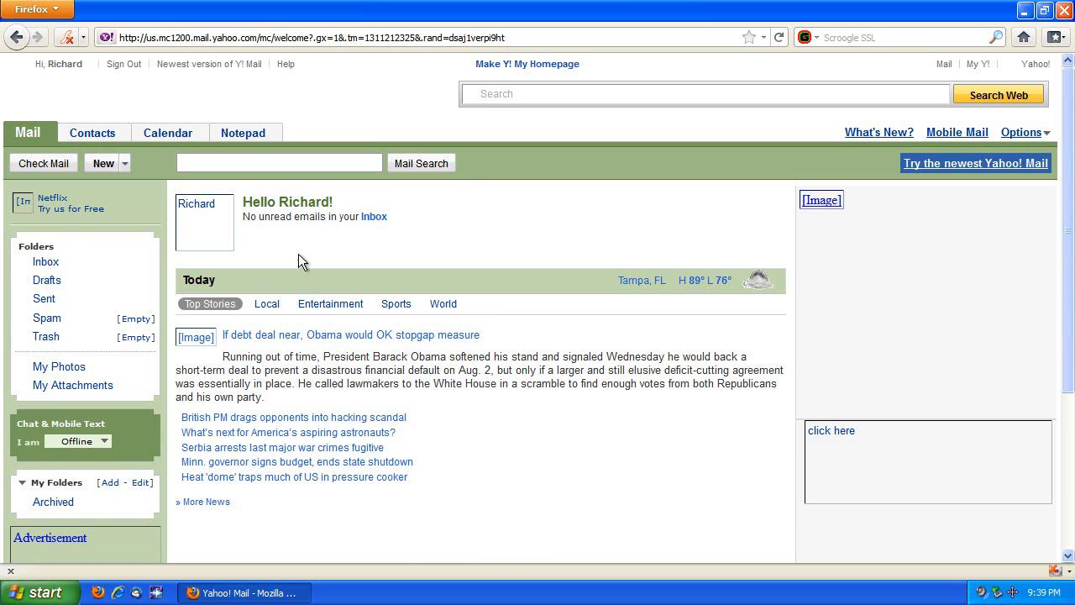
pyautogui.moveTo(30, 155)
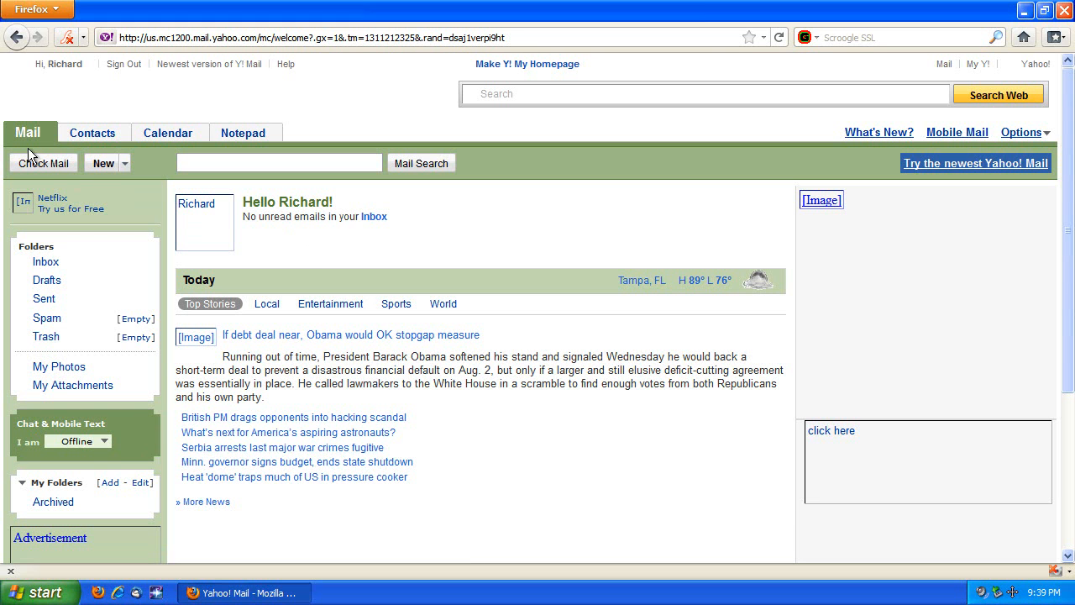
pyautogui.click(103, 163)
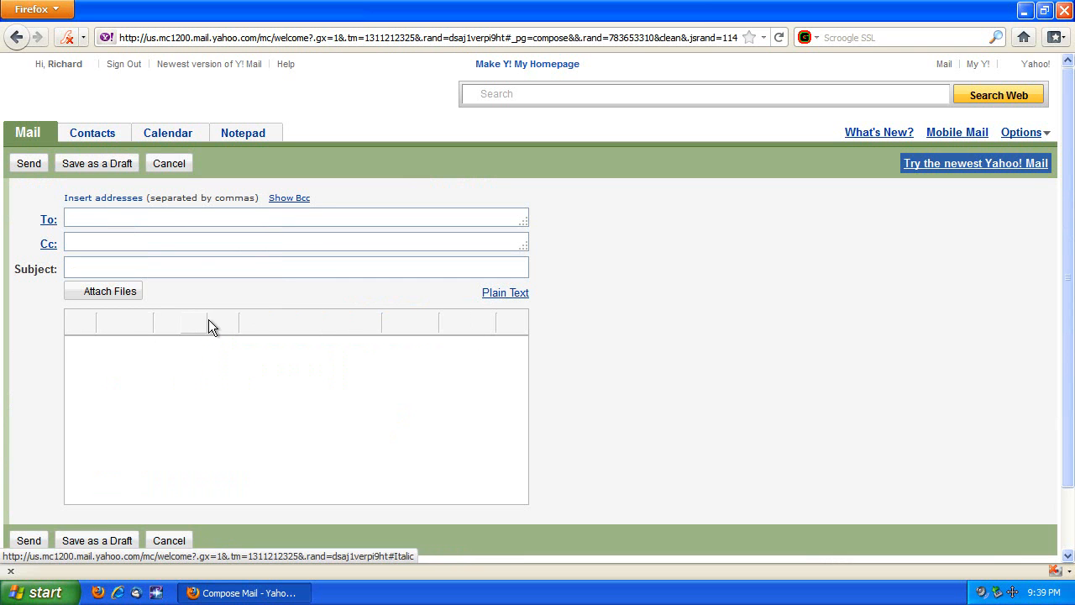
pyautogui.moveTo(329, 371)
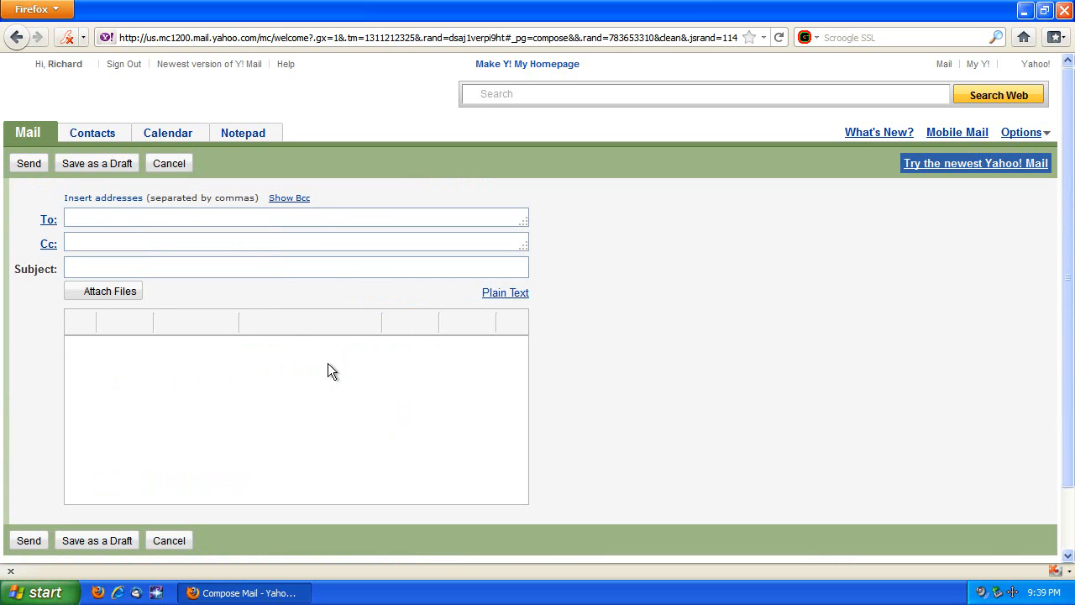
pyautogui.moveTo(319, 378)
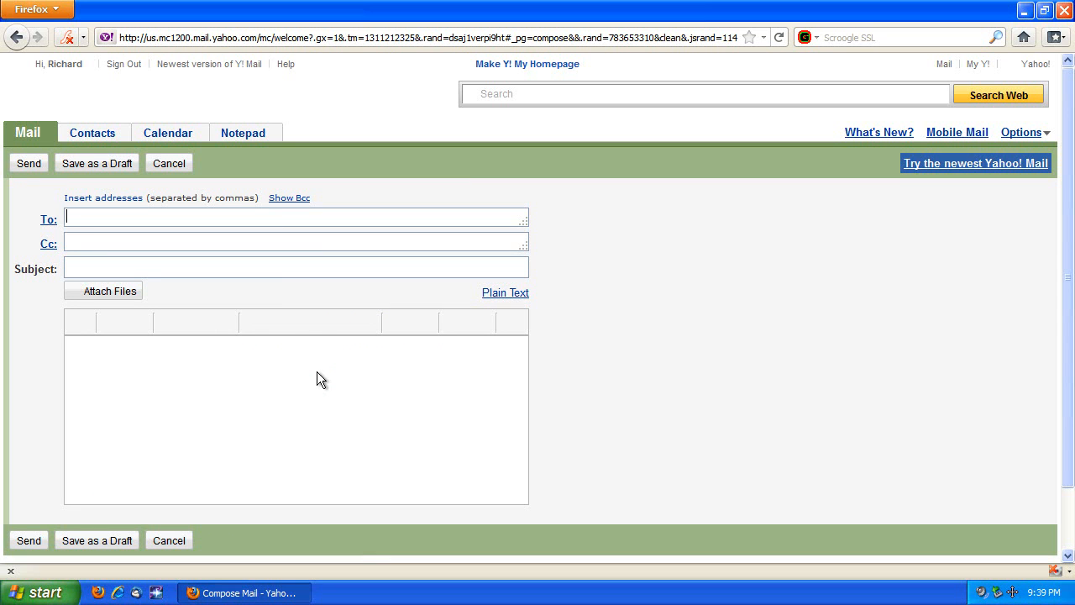
pyautogui.moveTo(124, 67)
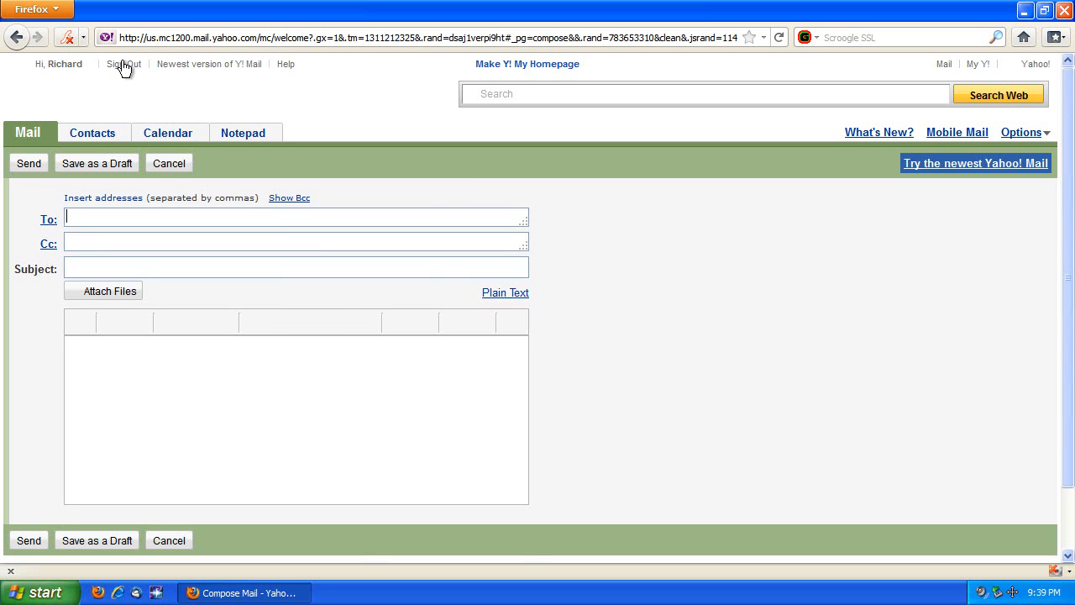
# Step: Sign out of Yahoo Mail, let ImgLikeOpera load all images, and go to mail.yahoo
pyautogui.click(122, 64)
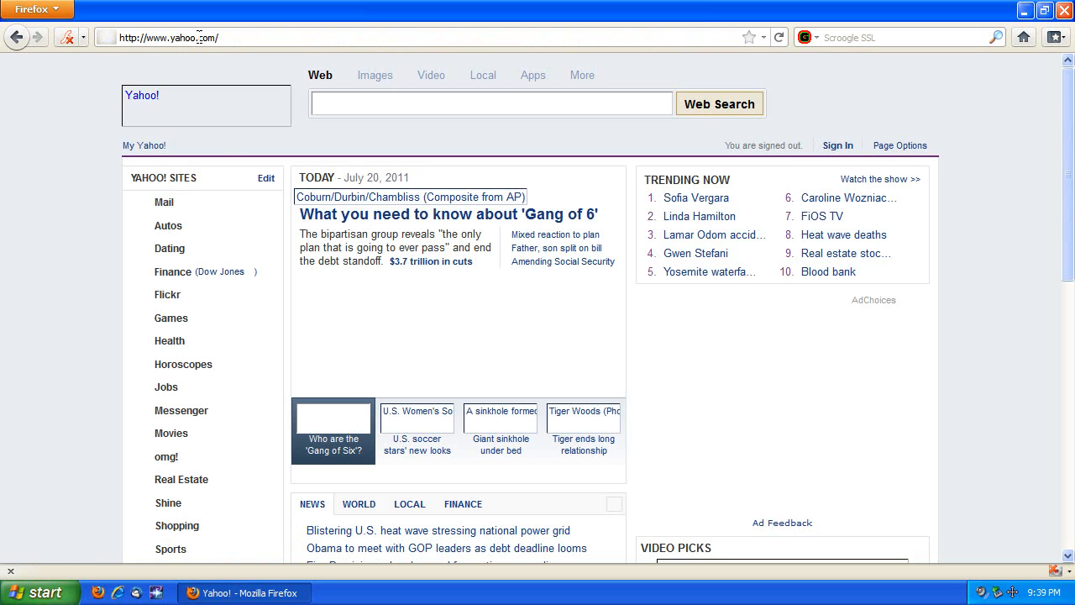
pyautogui.write('abo')
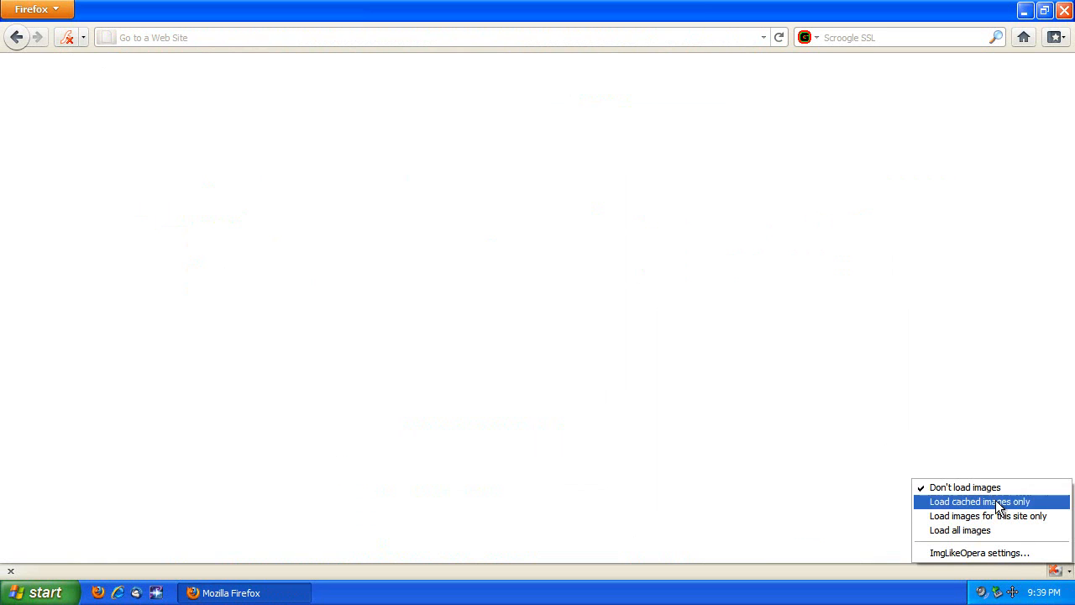
pyautogui.moveTo(959, 531)
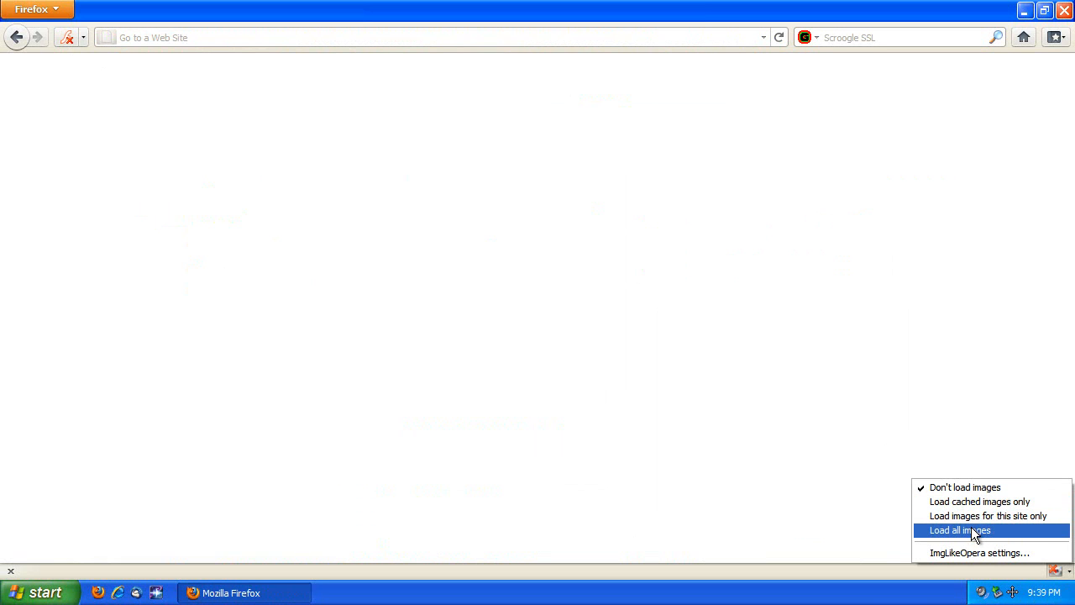
pyautogui.write('mail.yahoo')
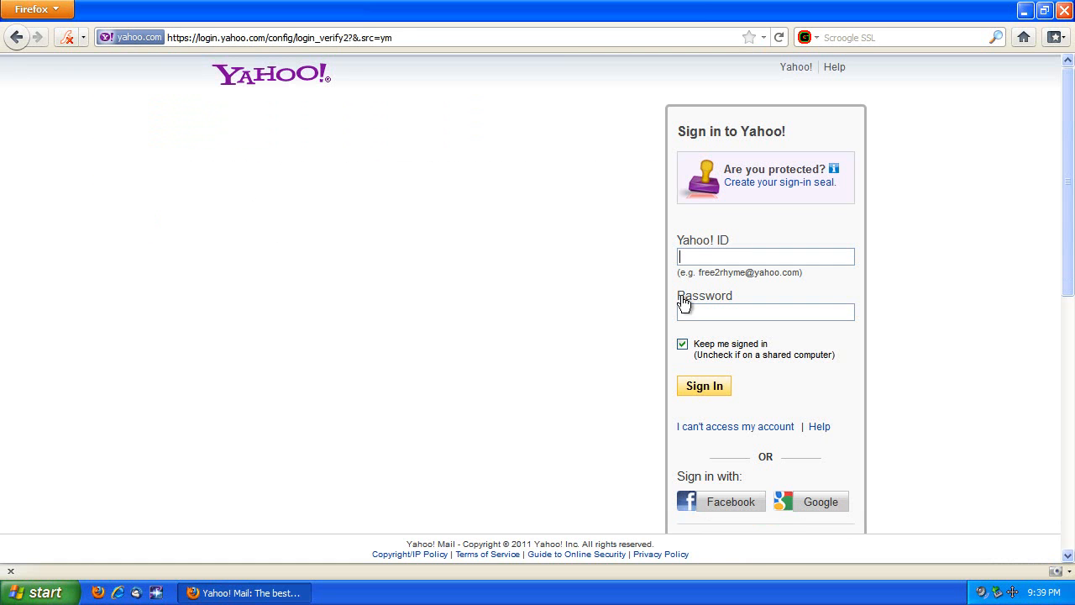
# Step: Enter the Yahoo ID 'richmenga' and proceed to the password to sign back in
pyautogui.write('richmenga')
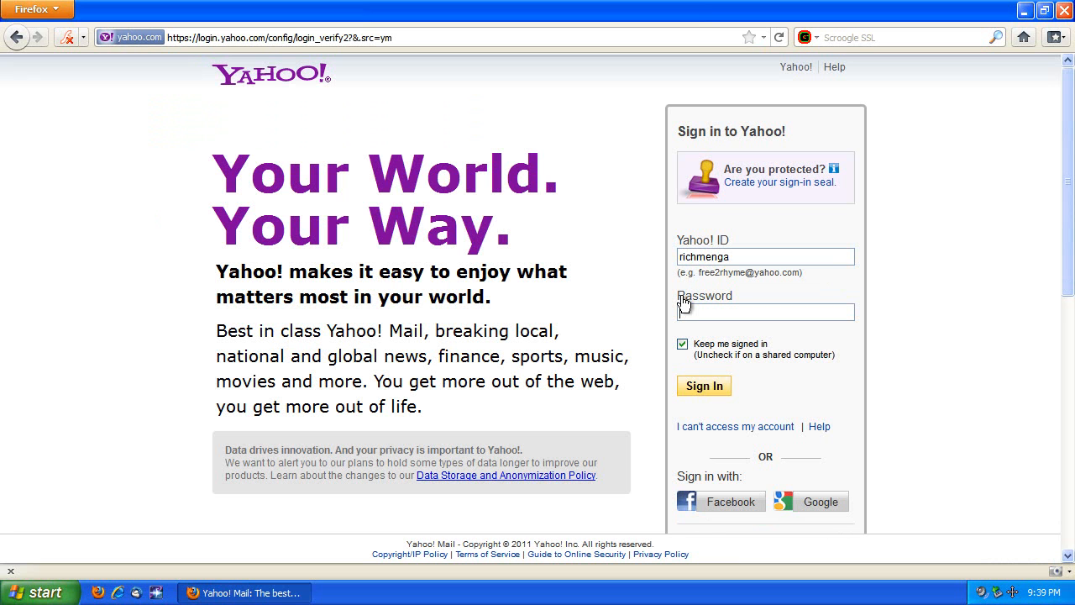
pyautogui.click(704, 385)
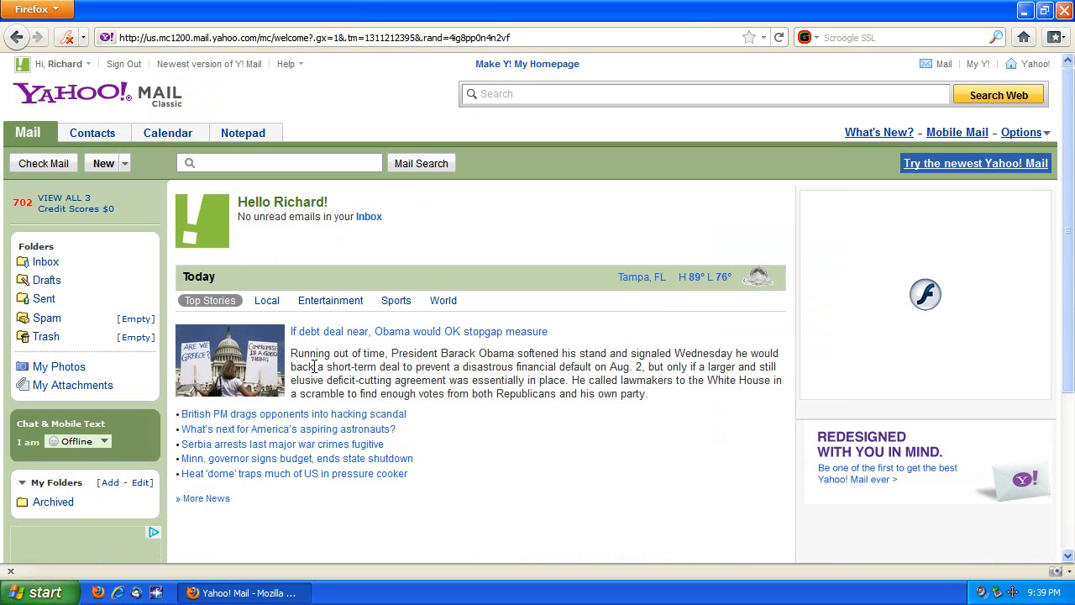
pyautogui.moveTo(447, 242)
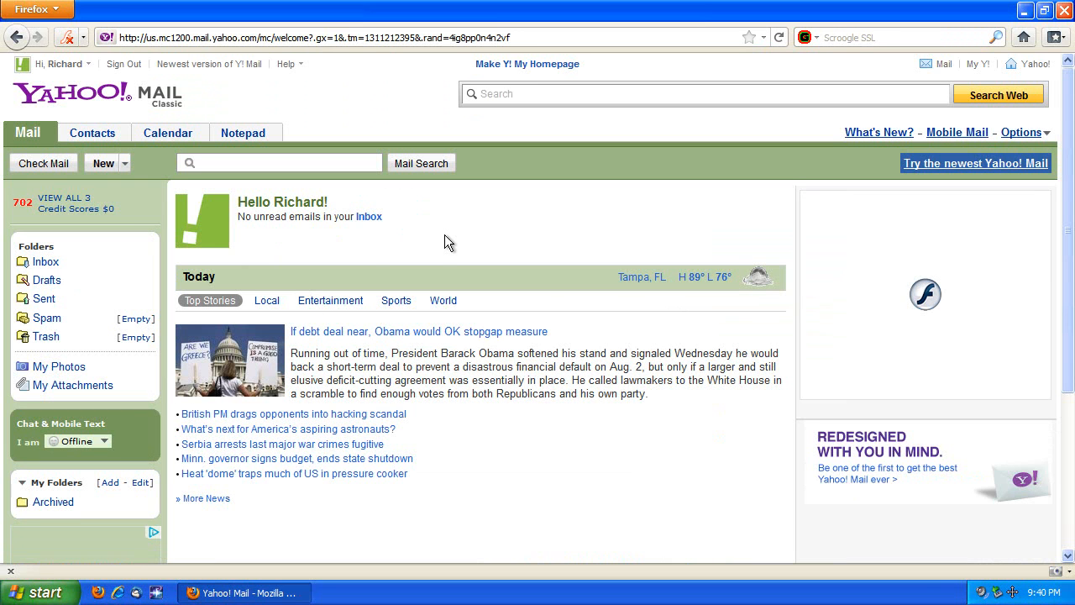
pyautogui.moveTo(430, 241)
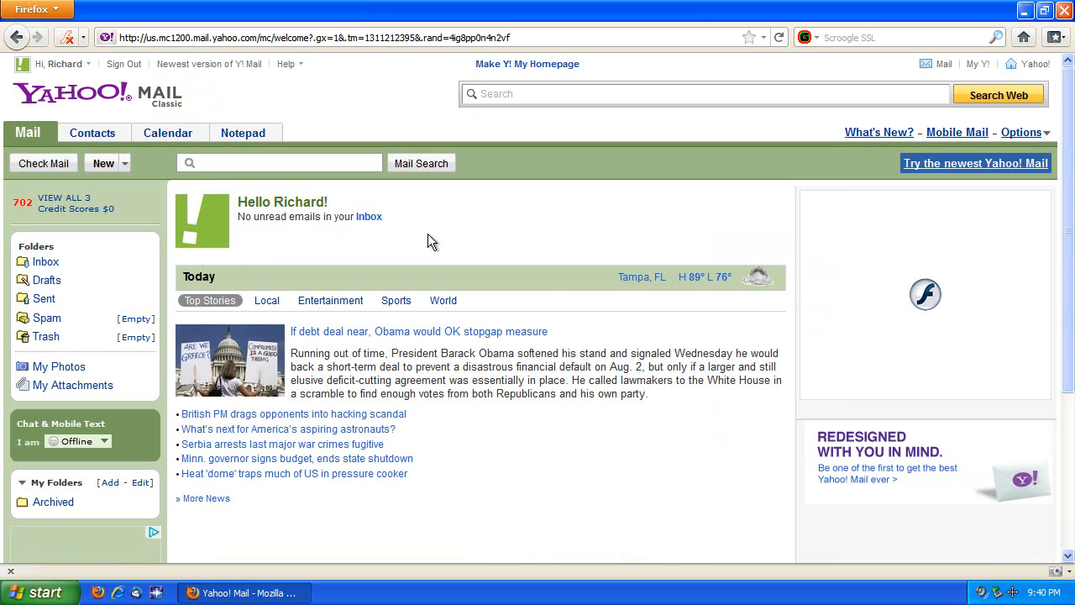
pyautogui.moveTo(252, 264)
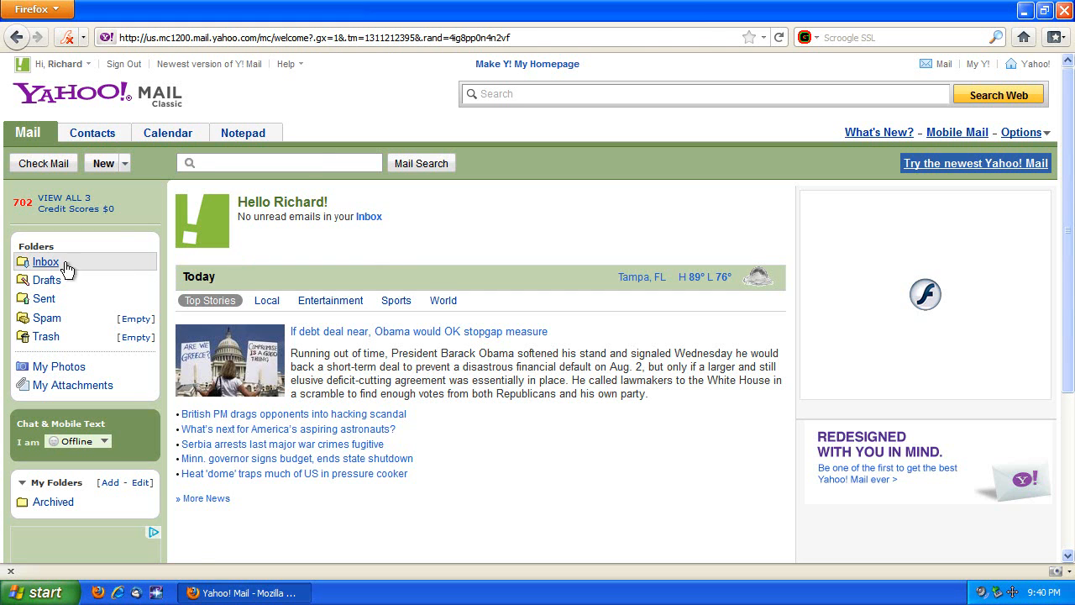
# Step: From the Inbox, start a new message, cancel it unsent and return to the empty Inbox
pyautogui.click(46, 262)
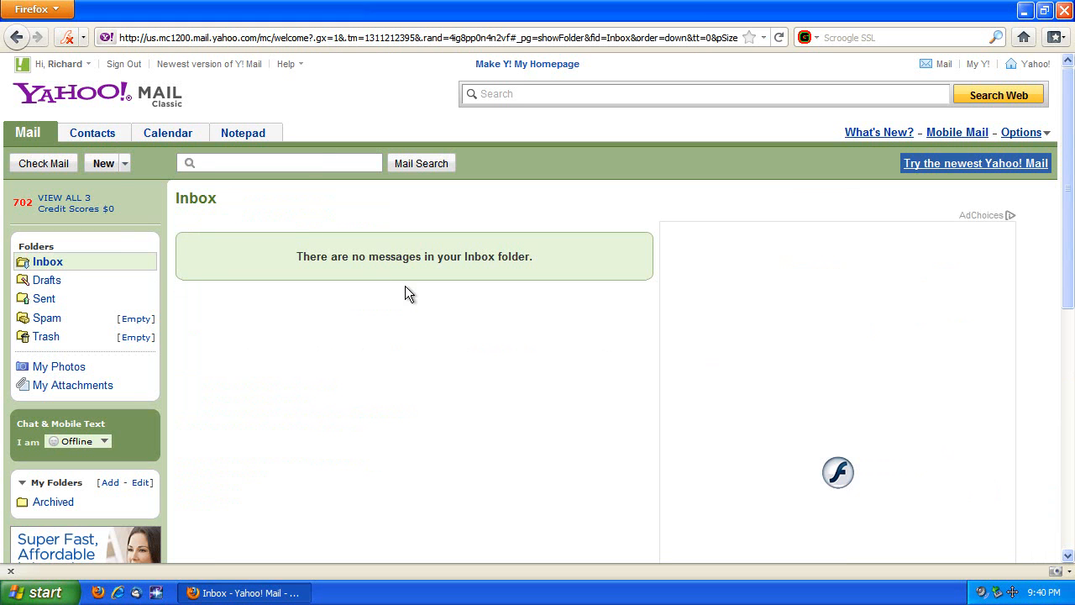
pyautogui.moveTo(104, 163)
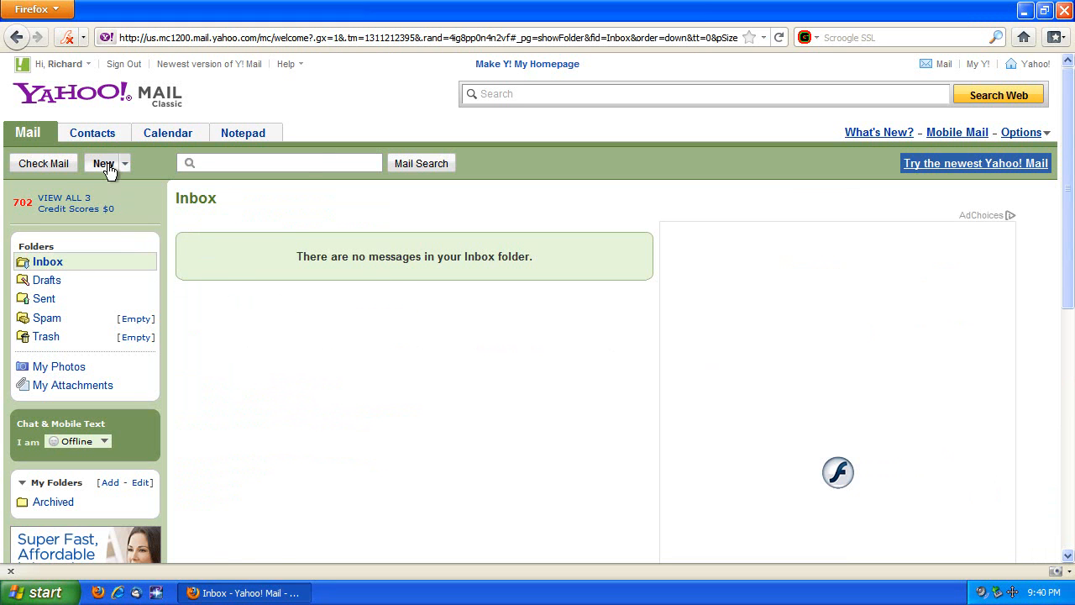
pyautogui.click(102, 163)
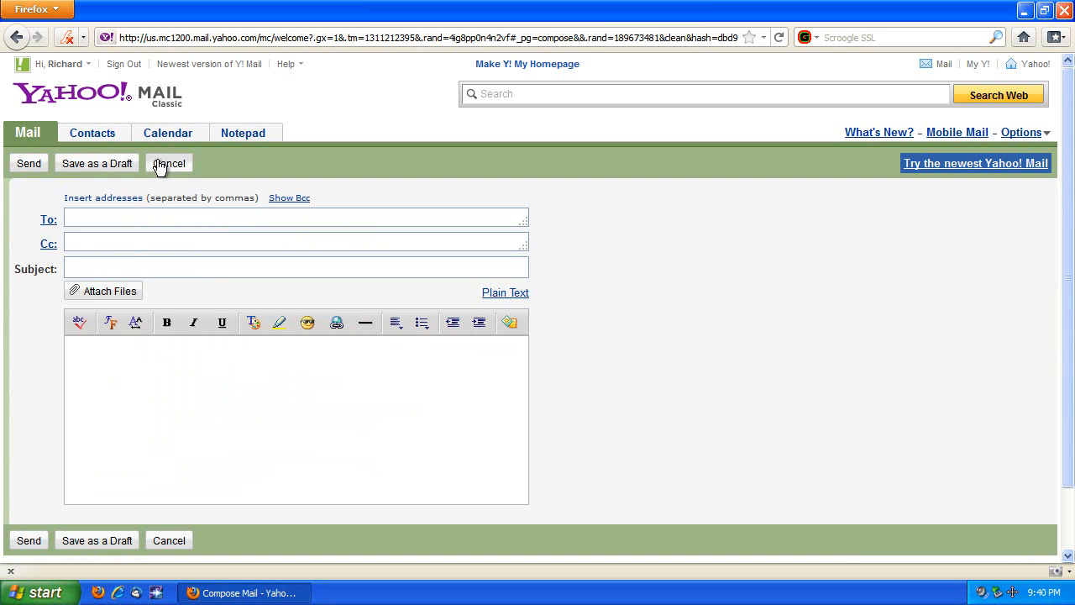
pyautogui.click(168, 163)
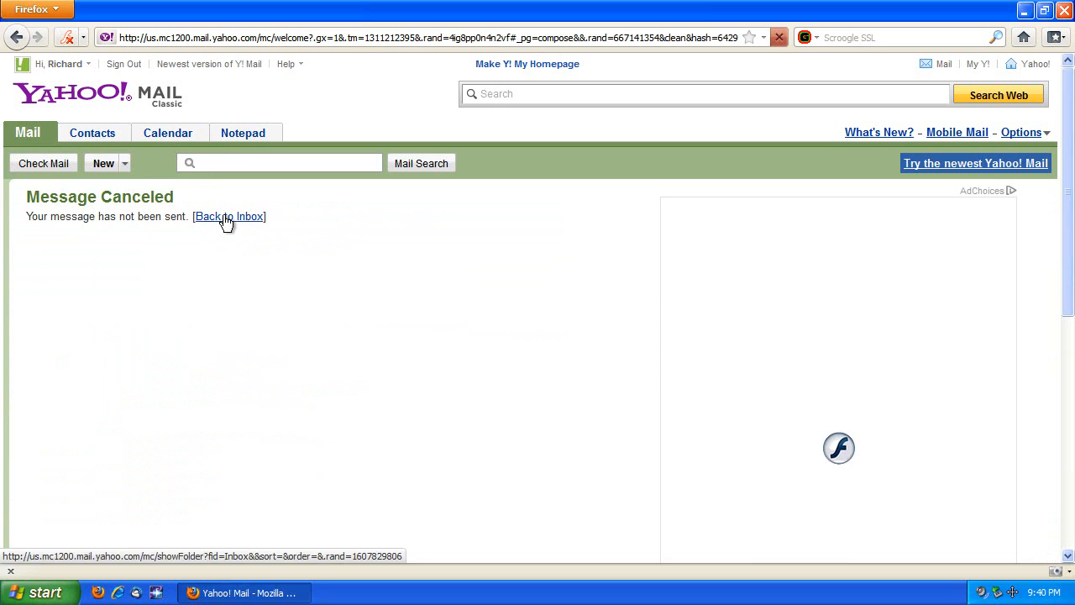
pyautogui.click(228, 215)
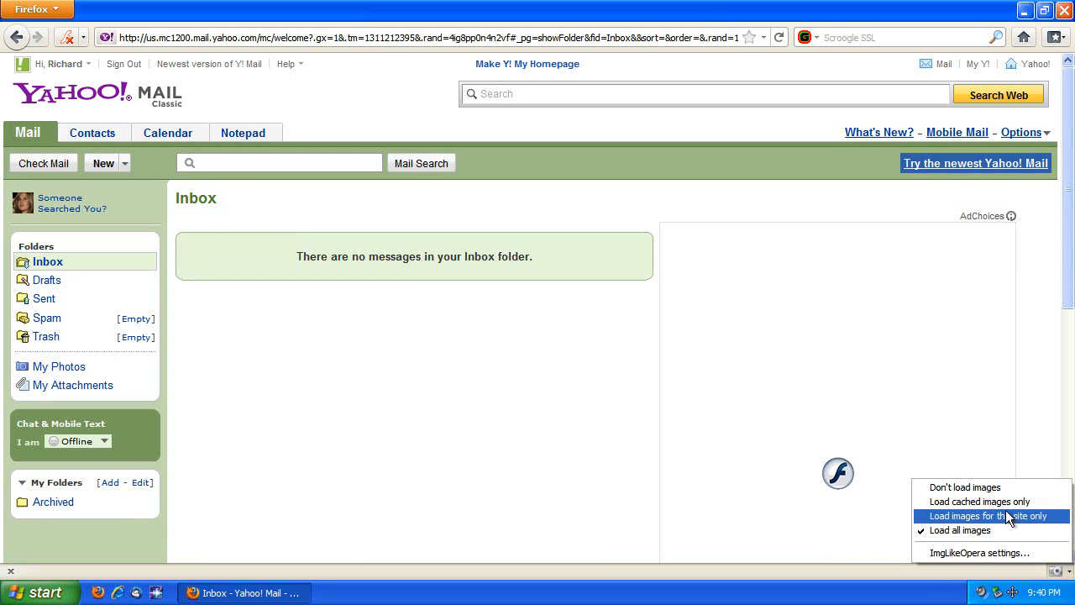
pyautogui.moveTo(991, 500)
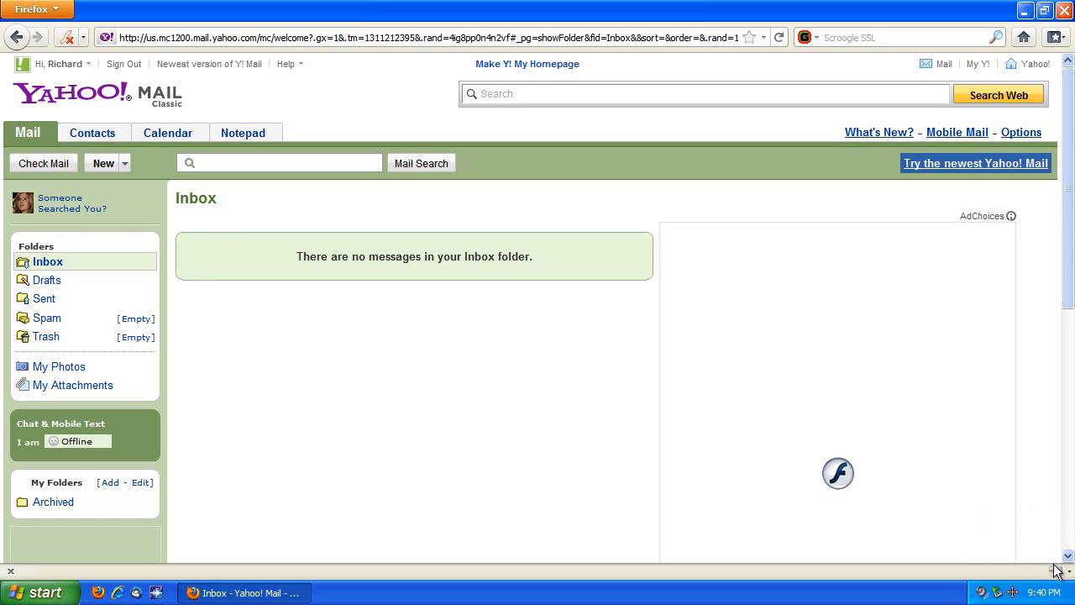
pyautogui.moveTo(964, 571)
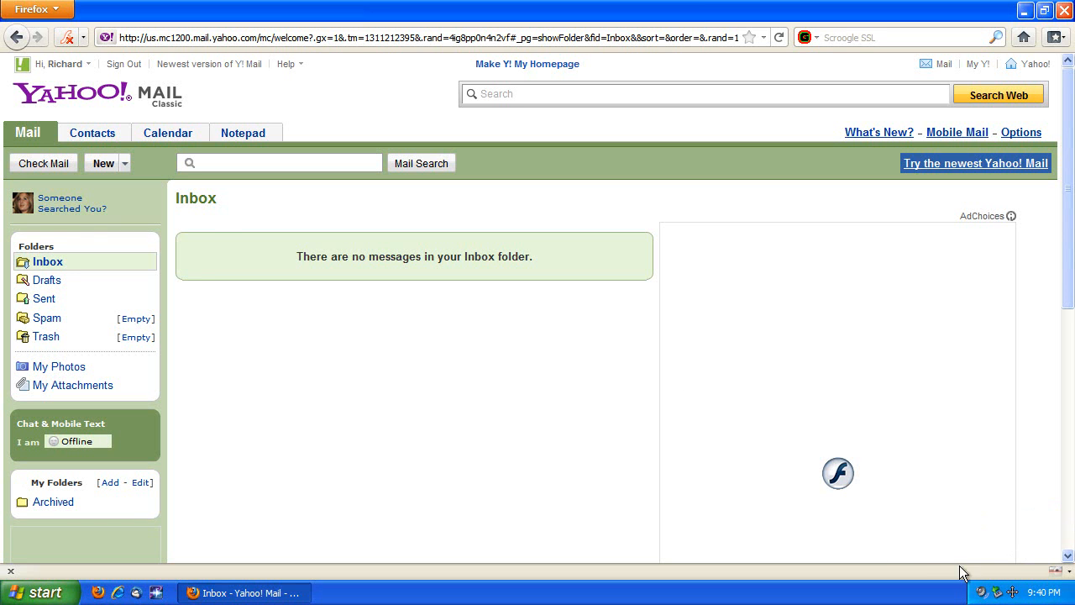
pyautogui.moveTo(329, 329)
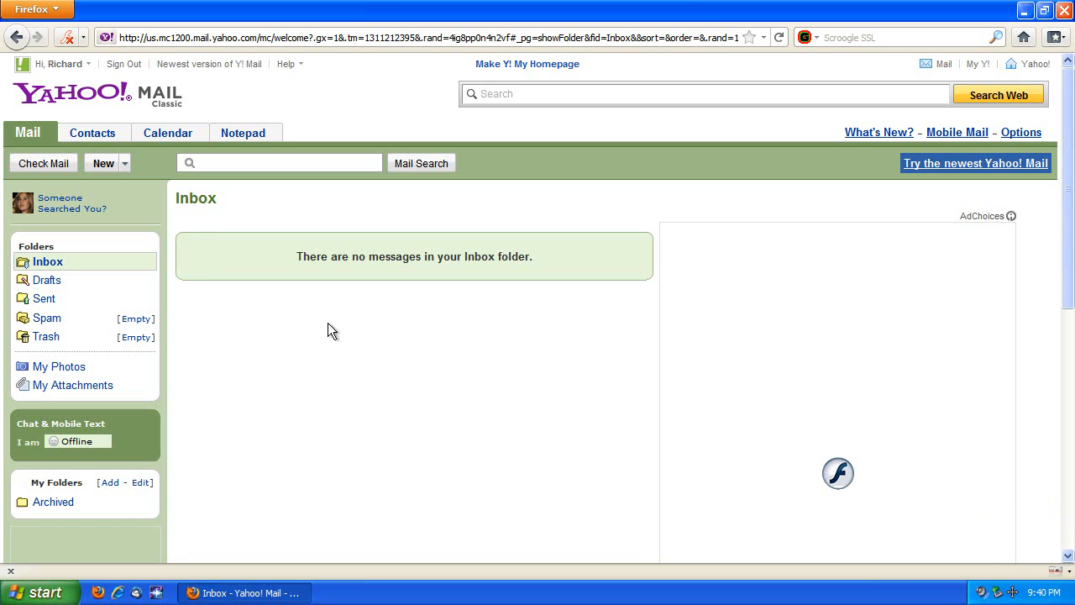
pyautogui.moveTo(343, 351)
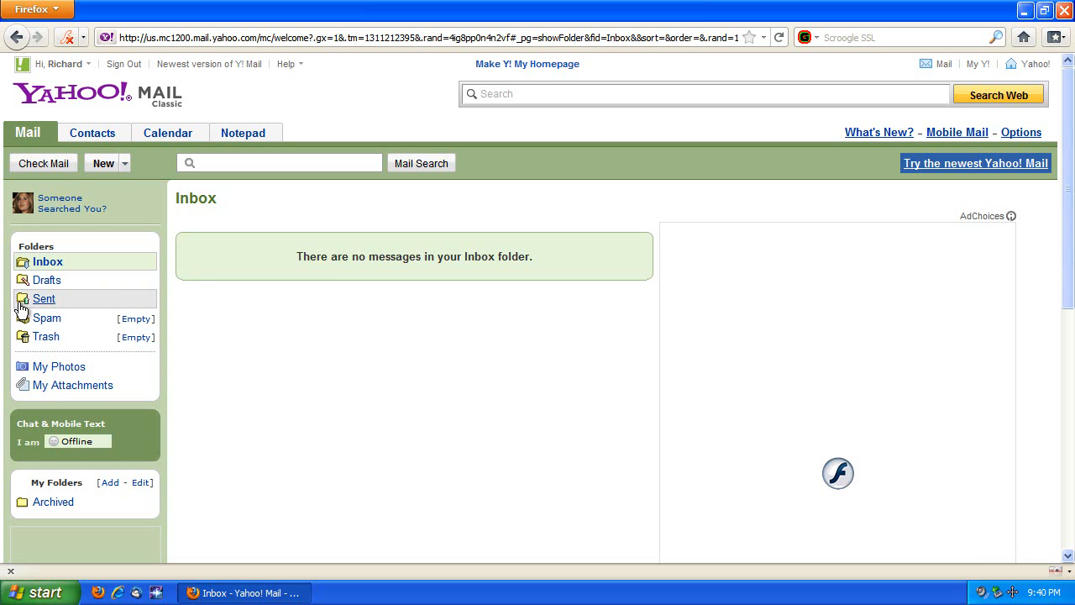
# Step: View the Sent folder, start and cancel a new message, then return to the Mail welcome page
pyautogui.click(44, 299)
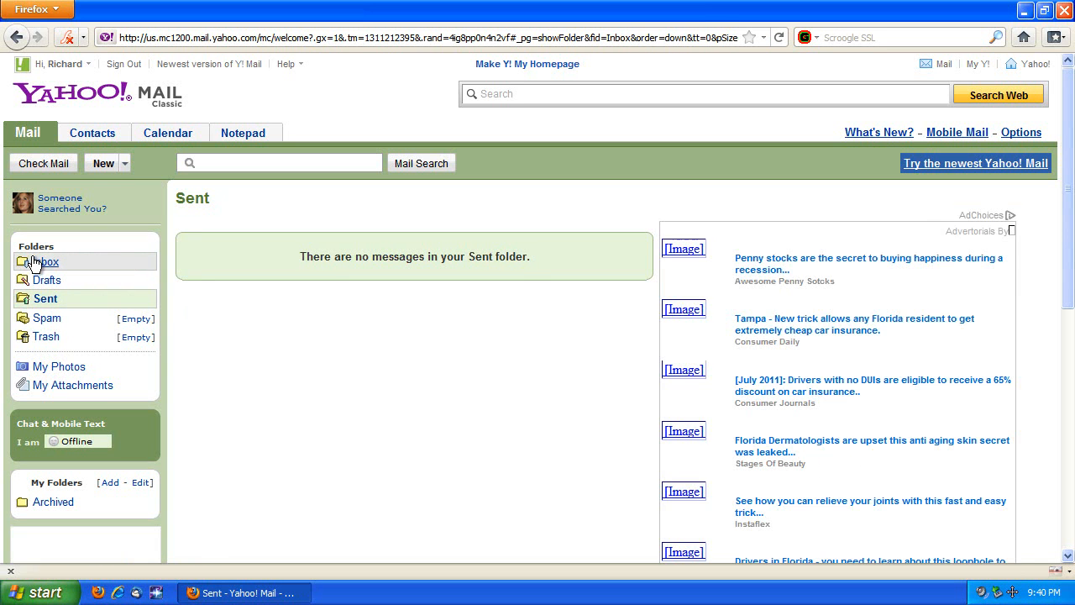
pyautogui.click(105, 163)
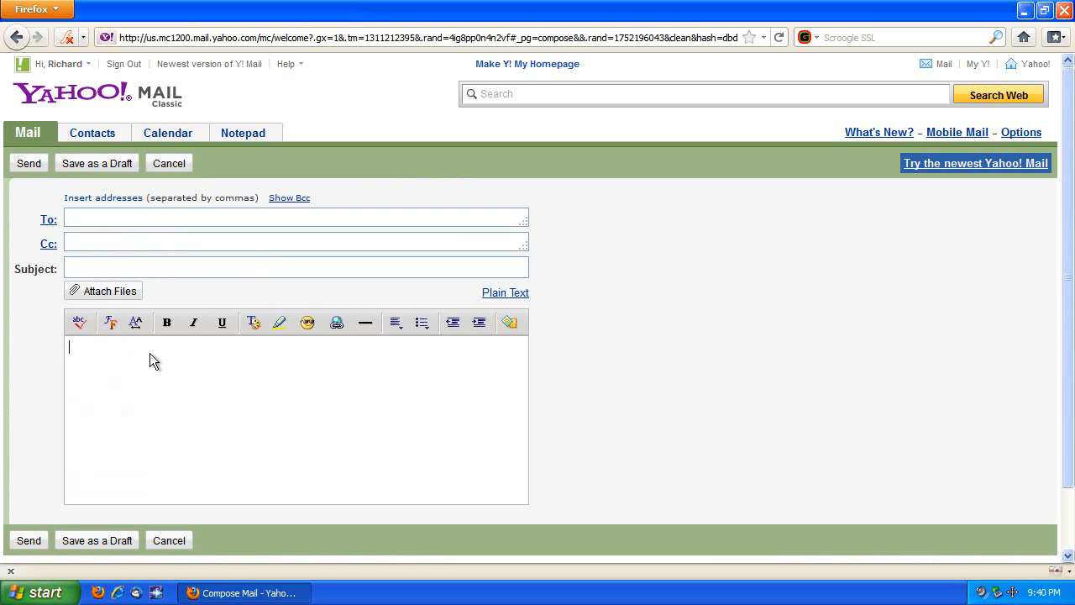
pyautogui.moveTo(245, 412)
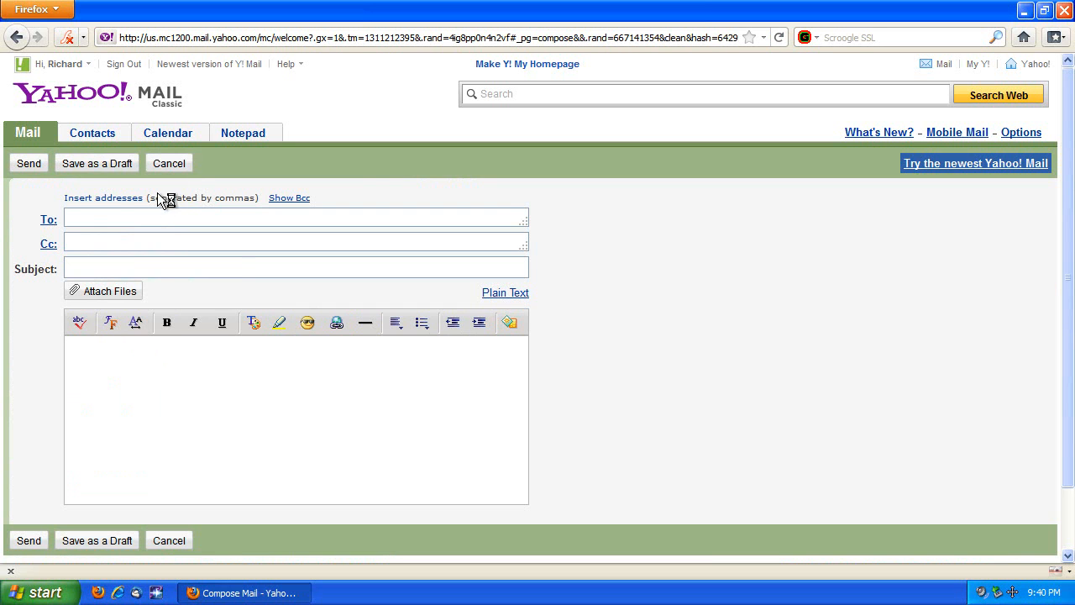
pyautogui.click(168, 163)
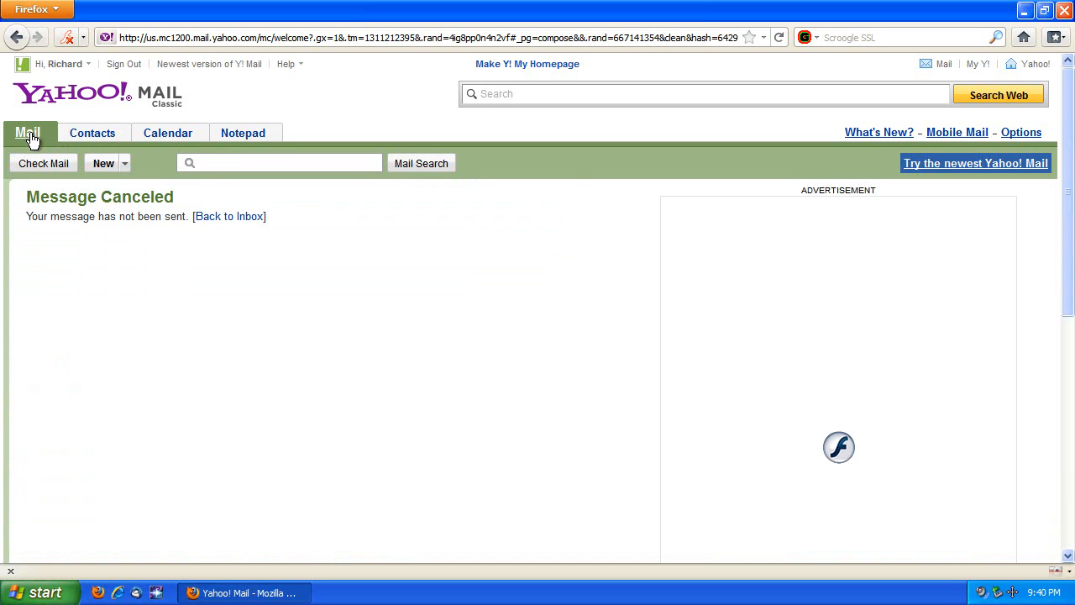
pyautogui.click(28, 133)
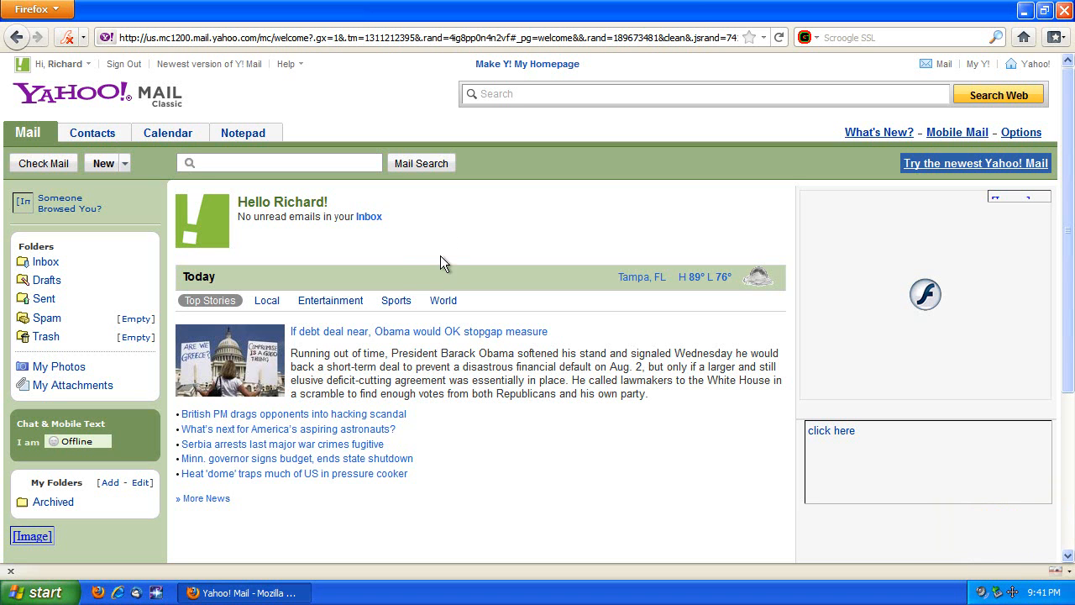
pyautogui.moveTo(239, 80)
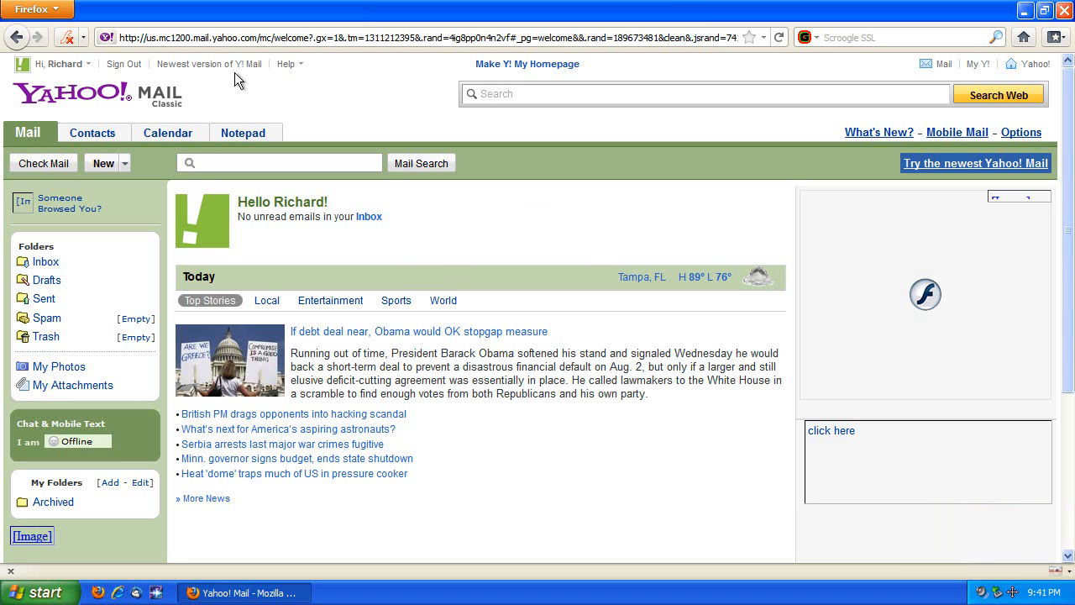
pyautogui.moveTo(423, 228)
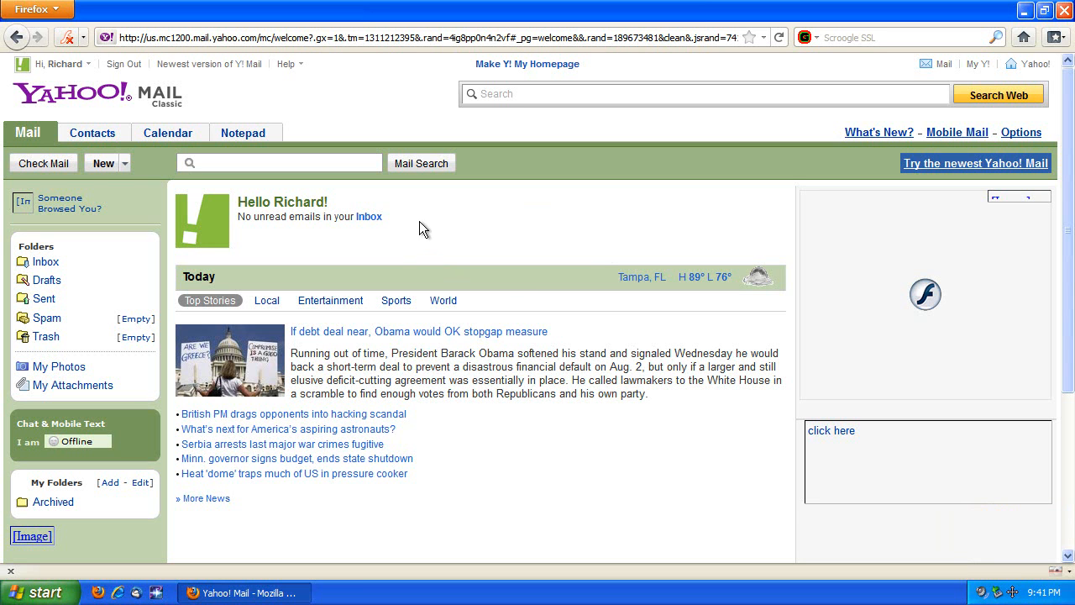
pyautogui.moveTo(485, 279)
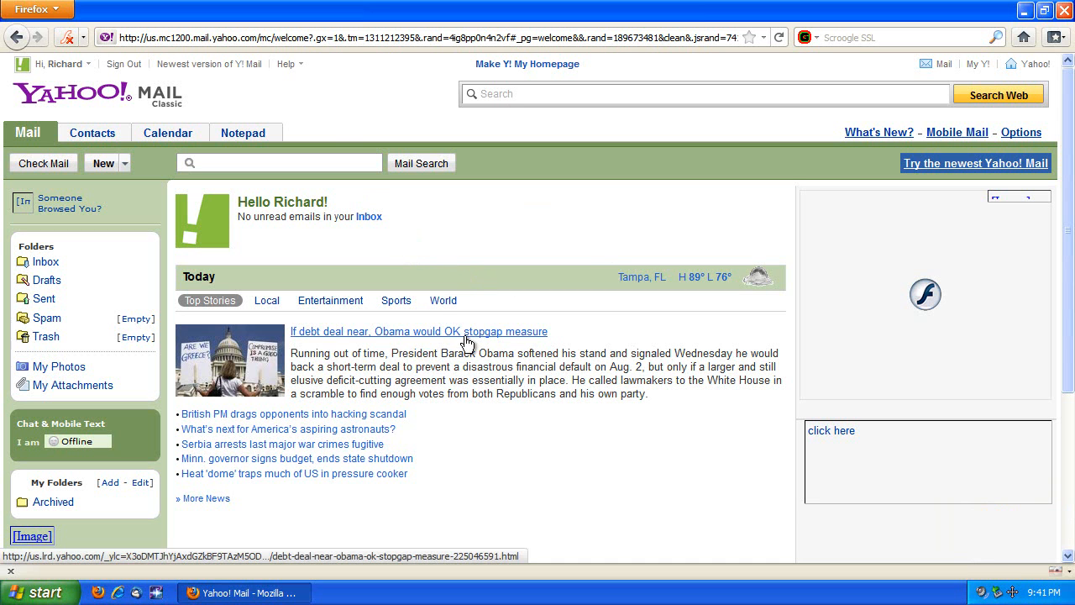
pyautogui.moveTo(399, 353)
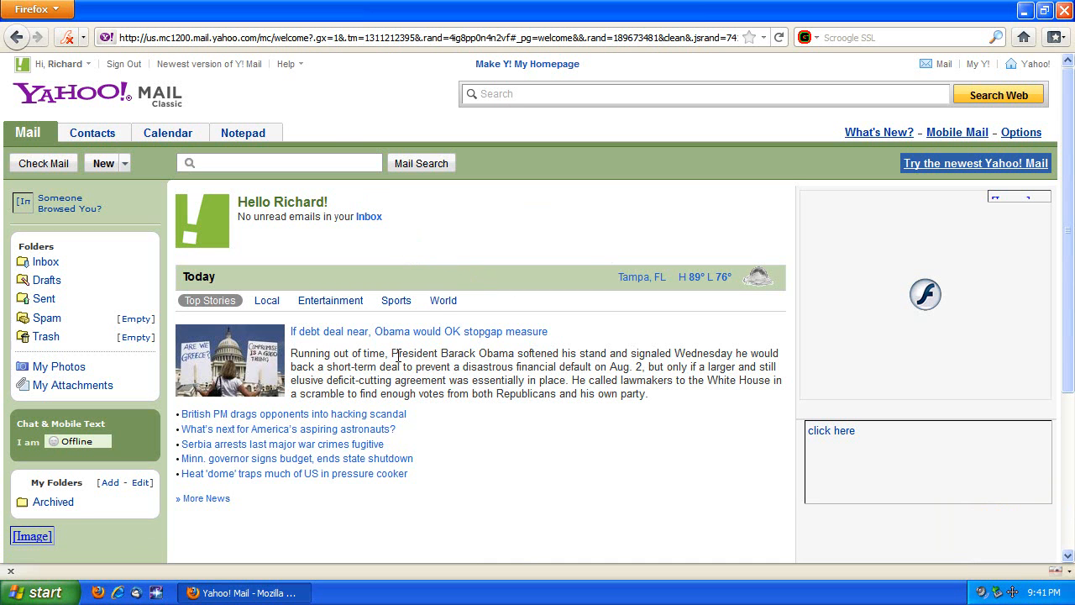
pyautogui.moveTo(515, 466)
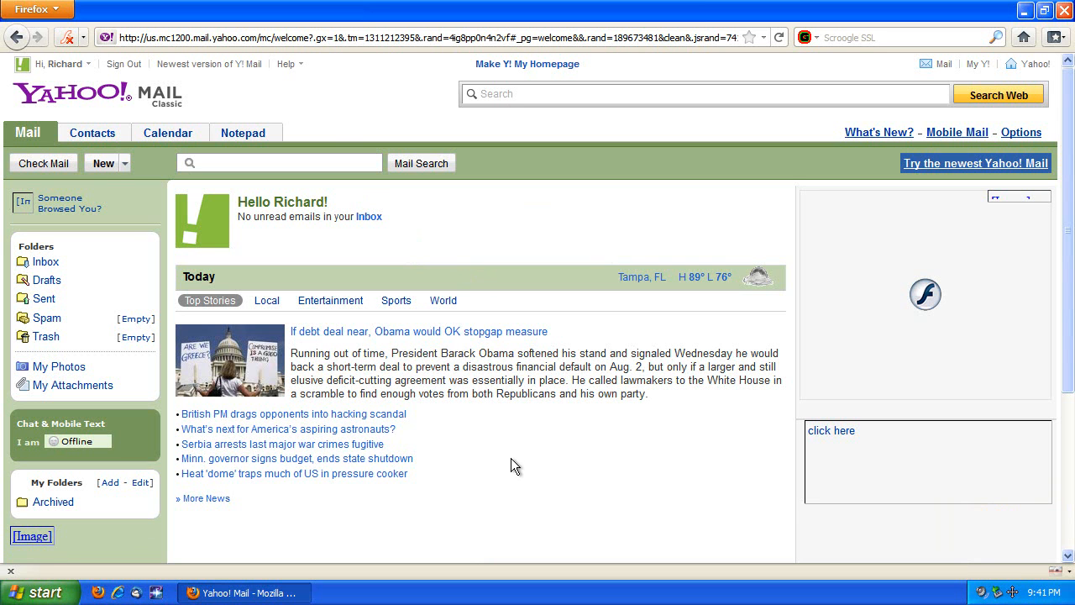
pyautogui.moveTo(471, 238)
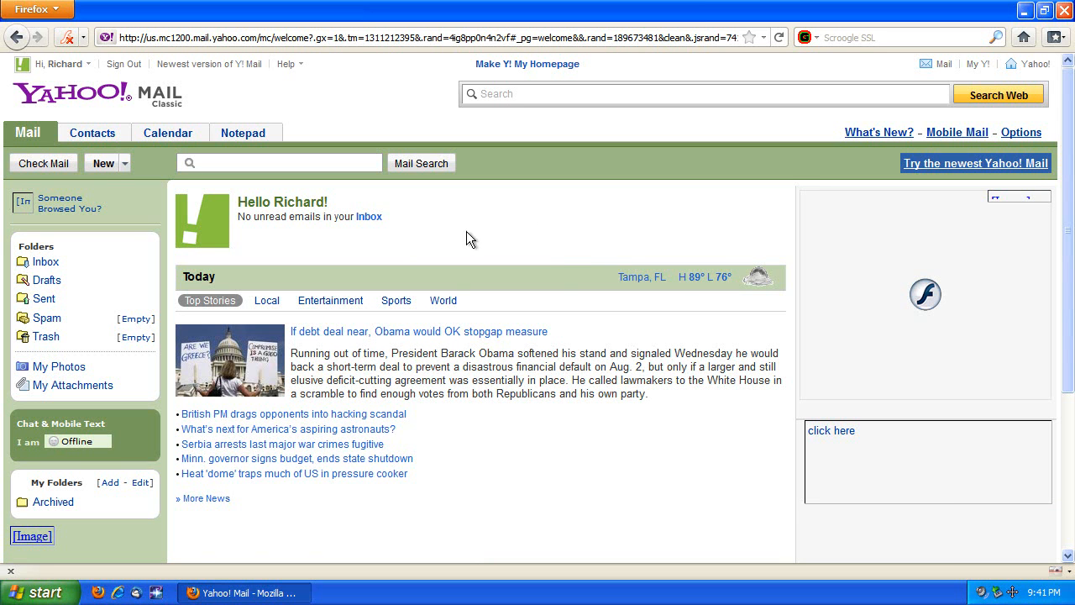
pyautogui.moveTo(462, 241)
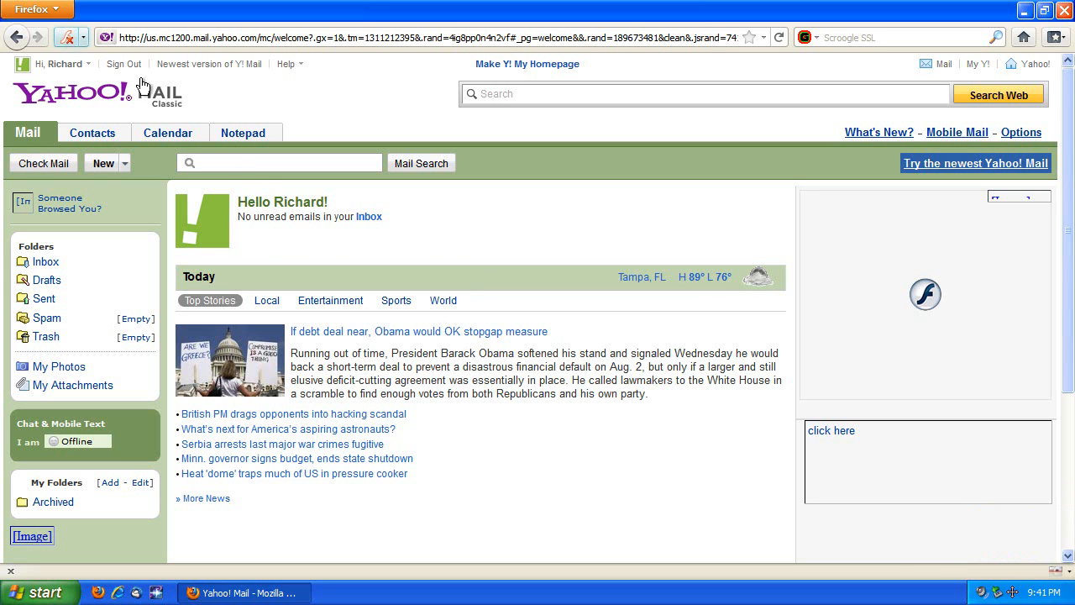
pyautogui.moveTo(467, 239)
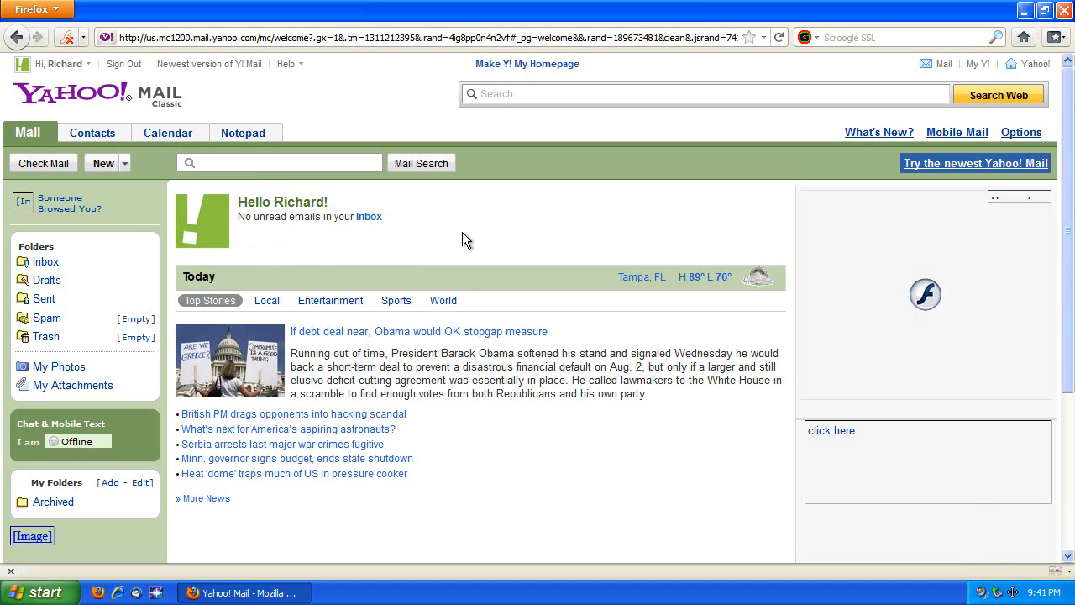
pyautogui.moveTo(504, 235)
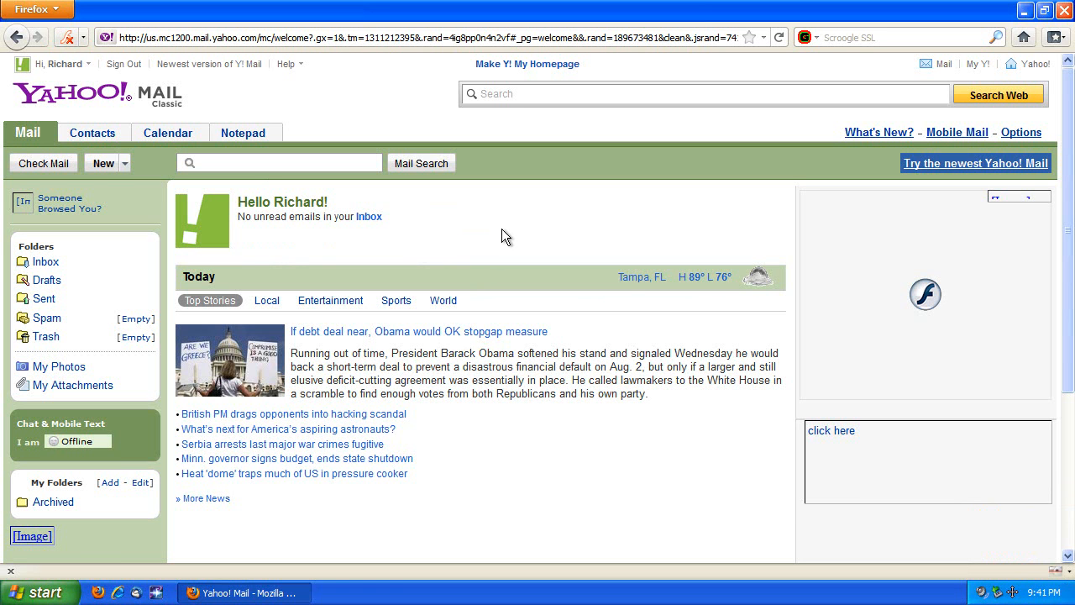
pyautogui.moveTo(133, 133)
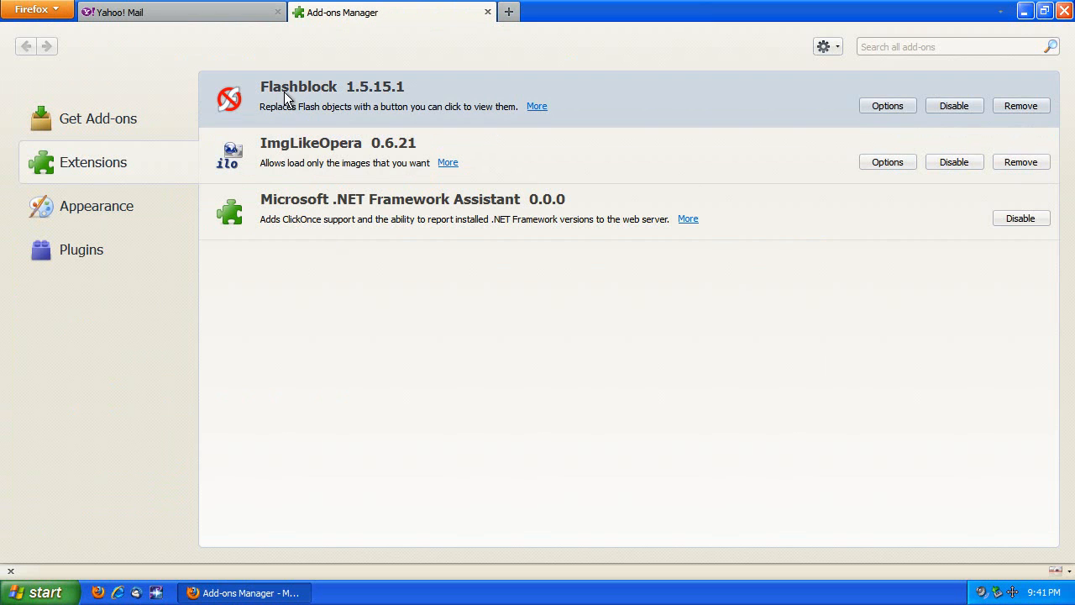
pyautogui.moveTo(302, 154)
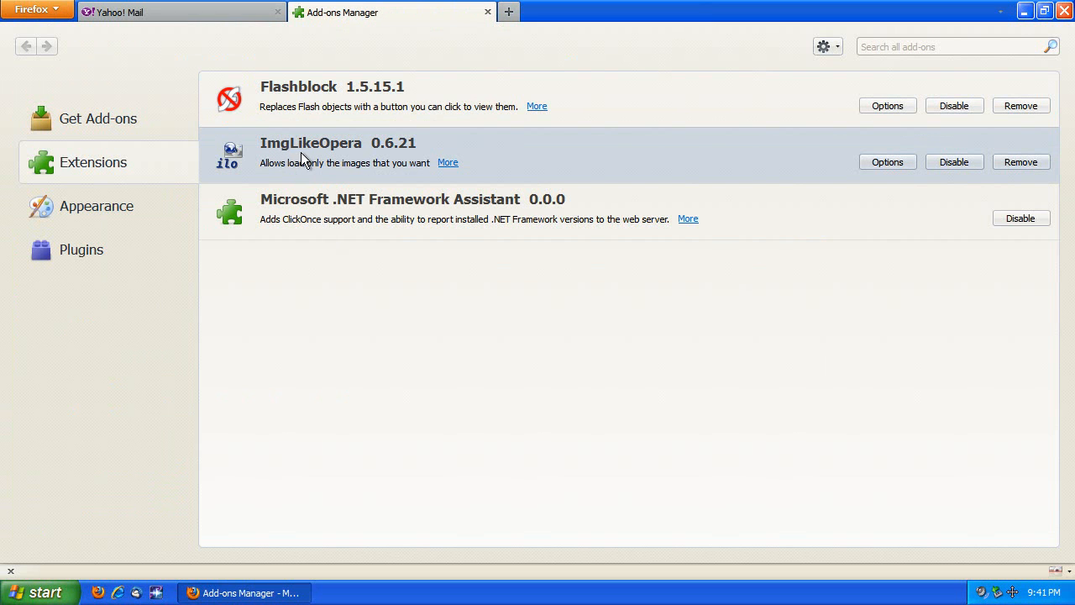
pyautogui.moveTo(349, 155)
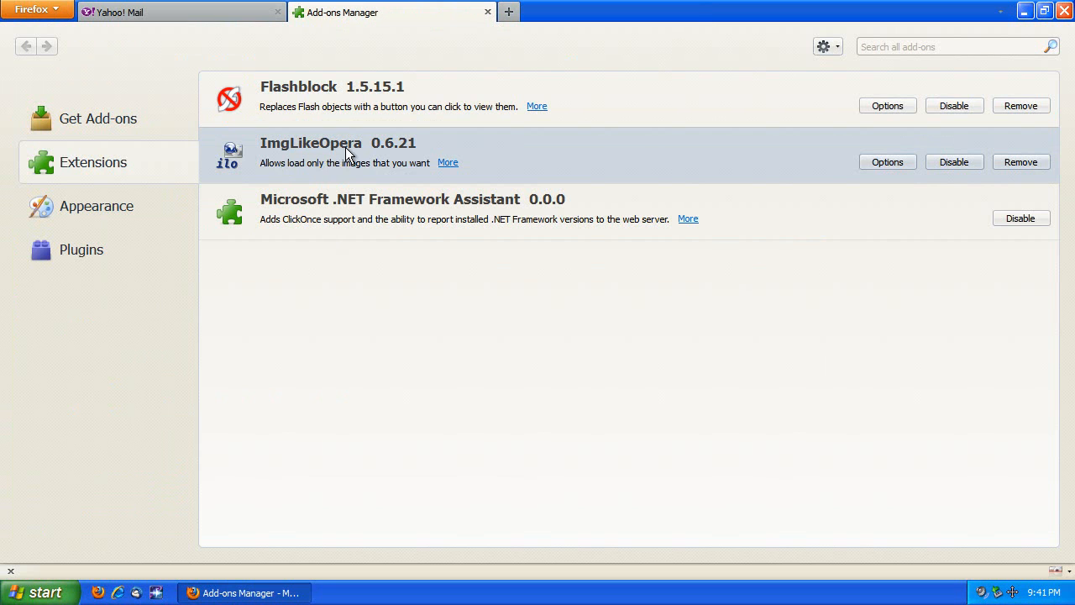